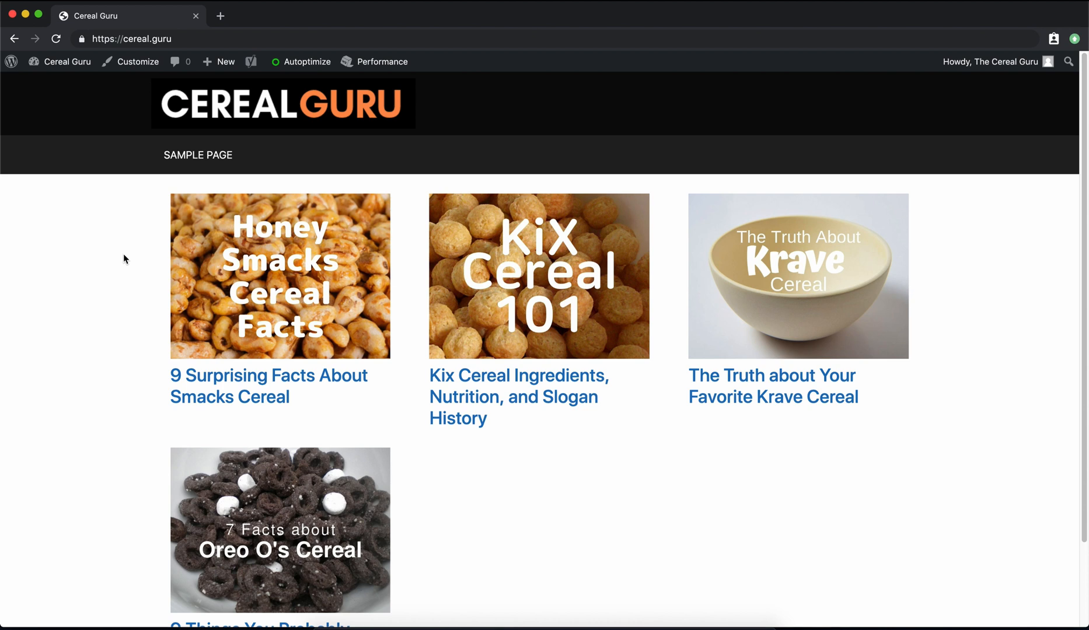
mouse_move(167, 181)
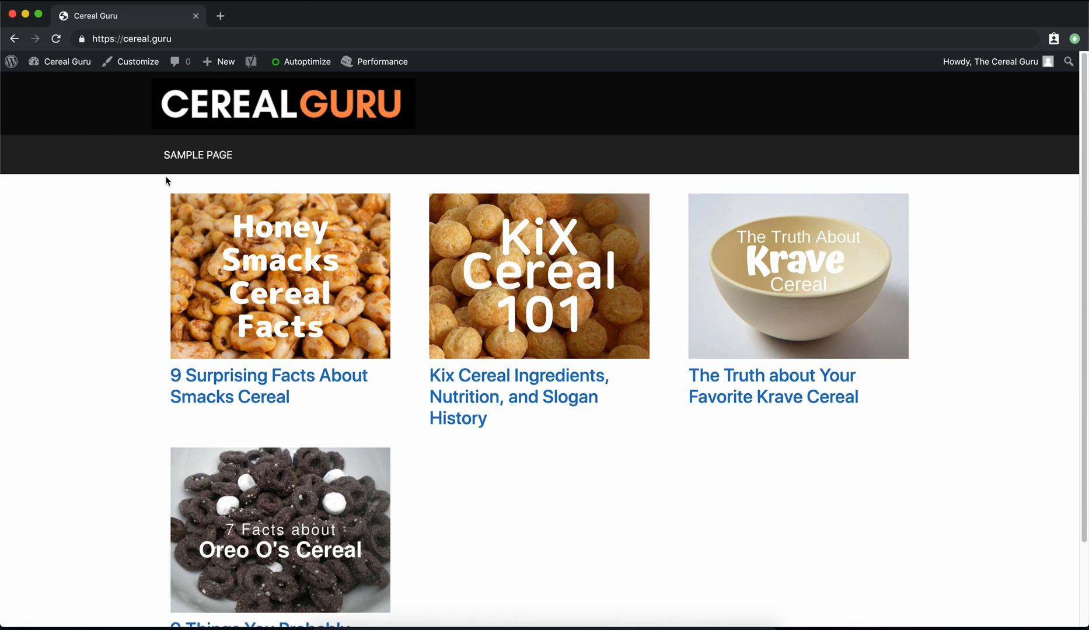
Step: Open the Sample Page from the site navigation and start editing it from the admin toolbar
click(199, 155)
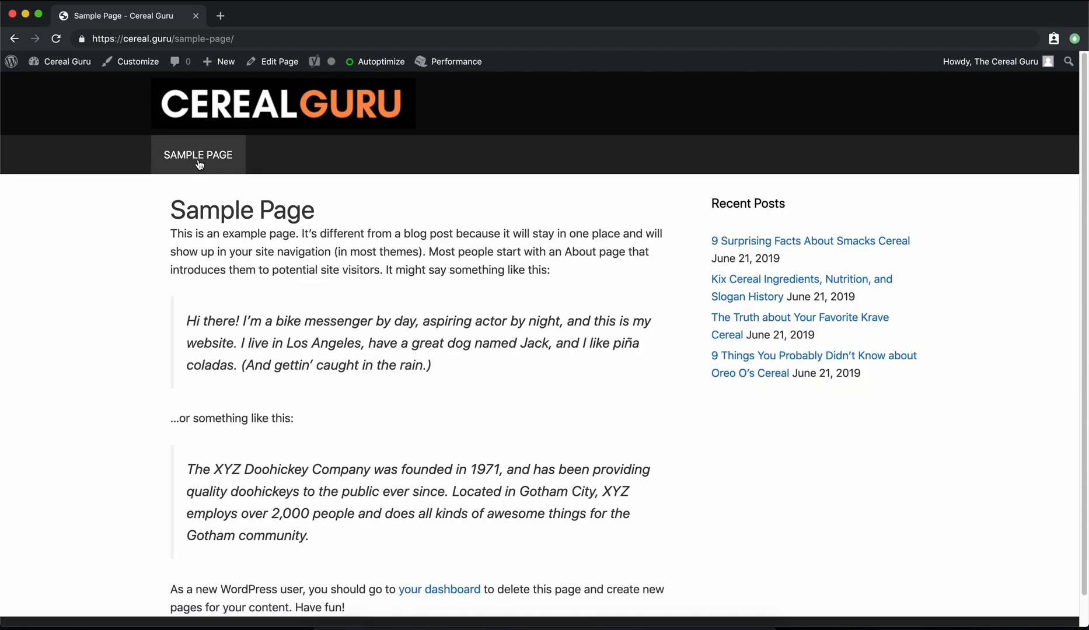
scroll(down, 3)
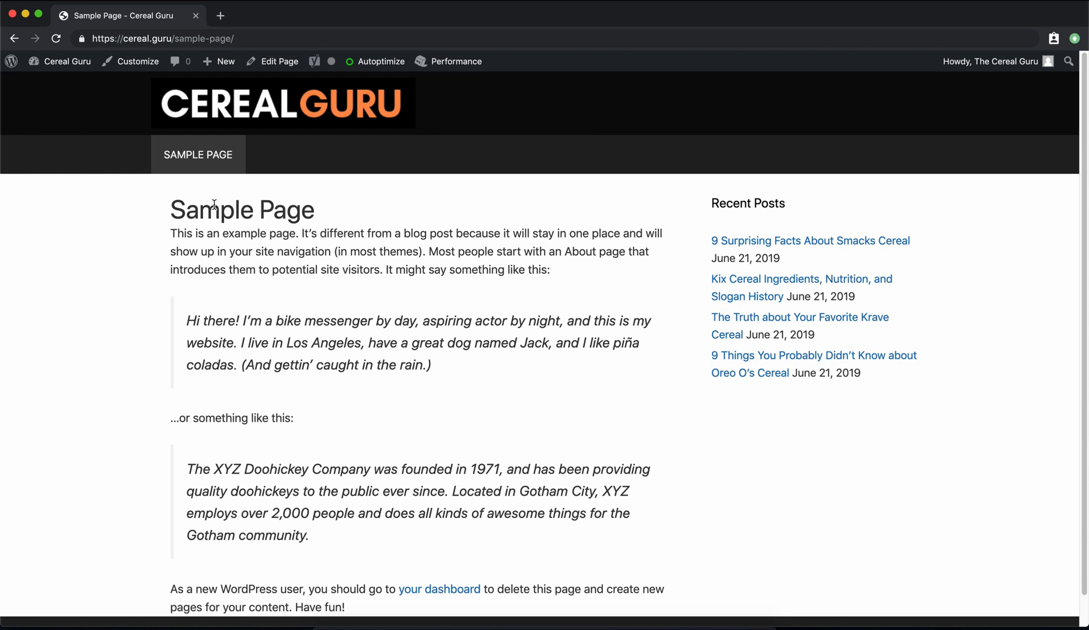
click(279, 61)
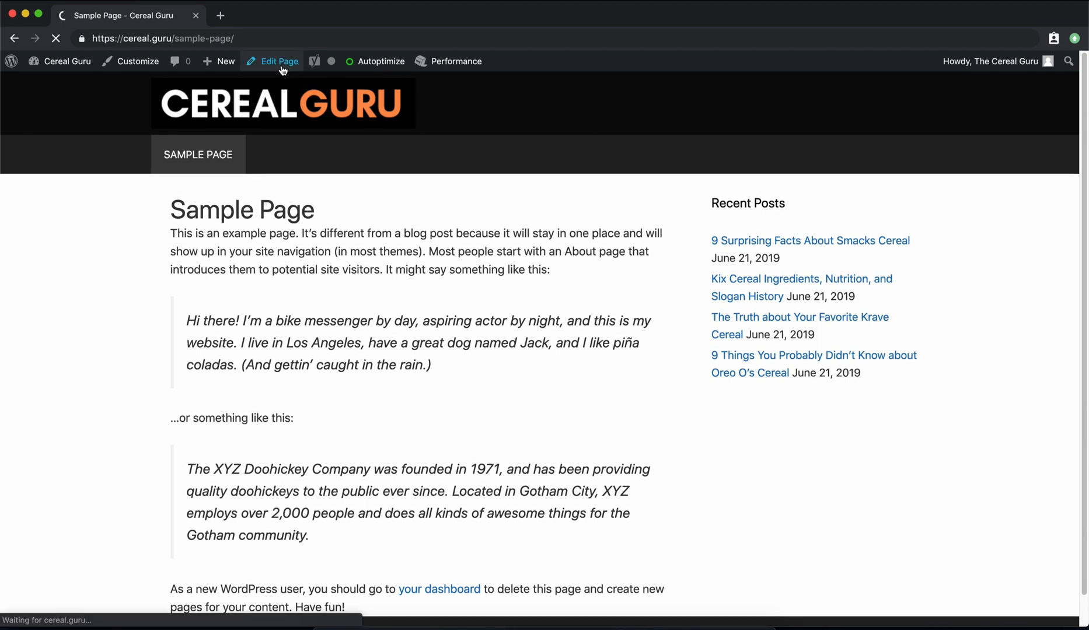
Step: Move the Sample Page to the trash, then trash the Privacy Policy draft from All Pages
click(279, 61)
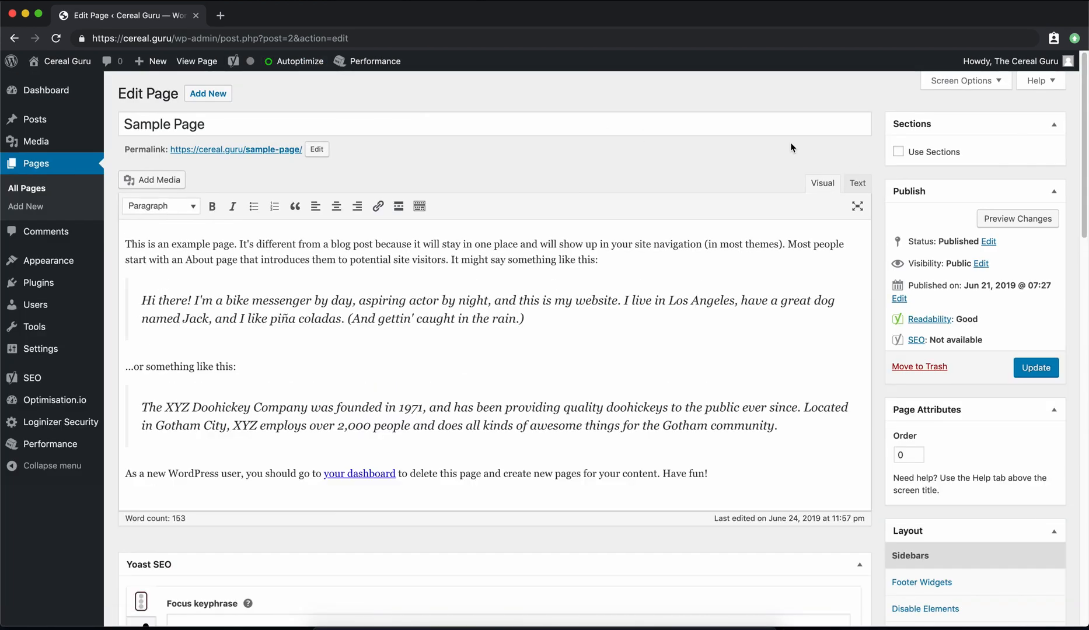
click(918, 366)
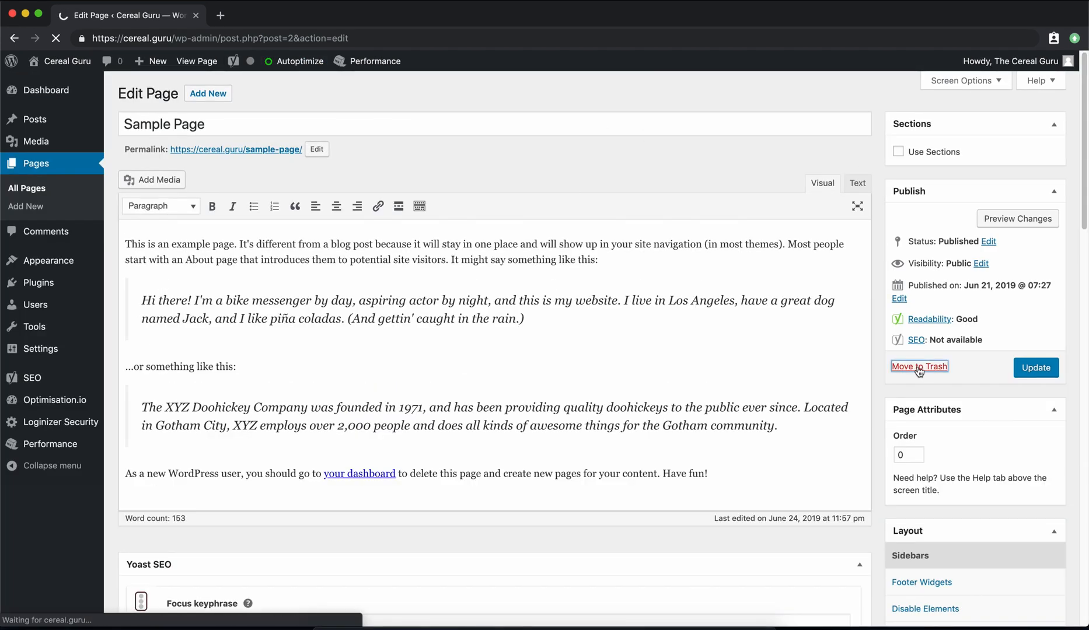
click(918, 367)
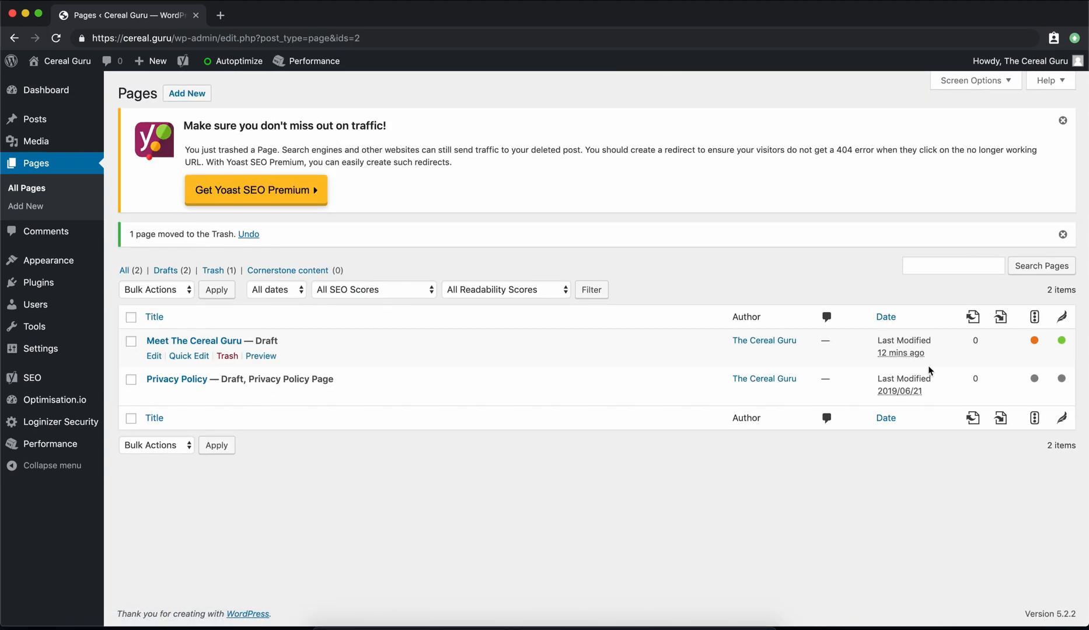
mouse_move(918, 360)
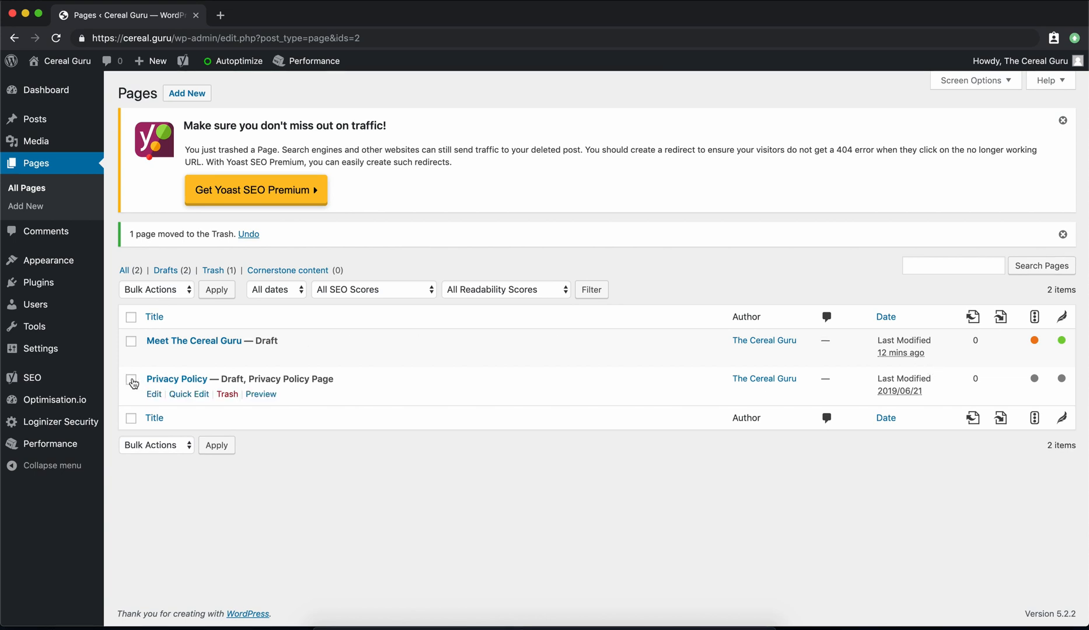
click(226, 394)
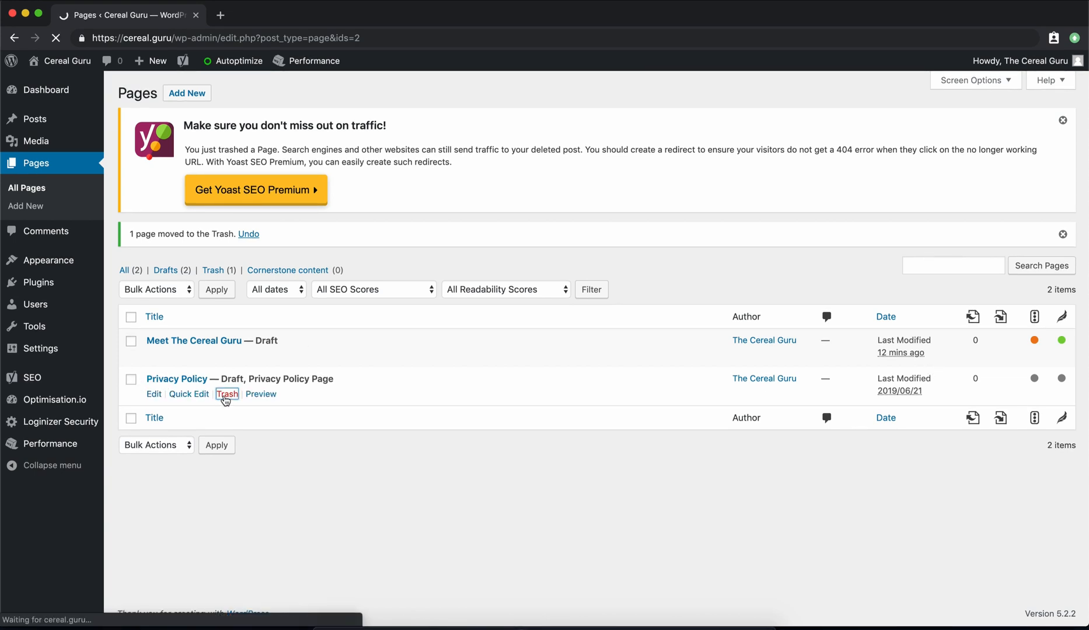
click(226, 394)
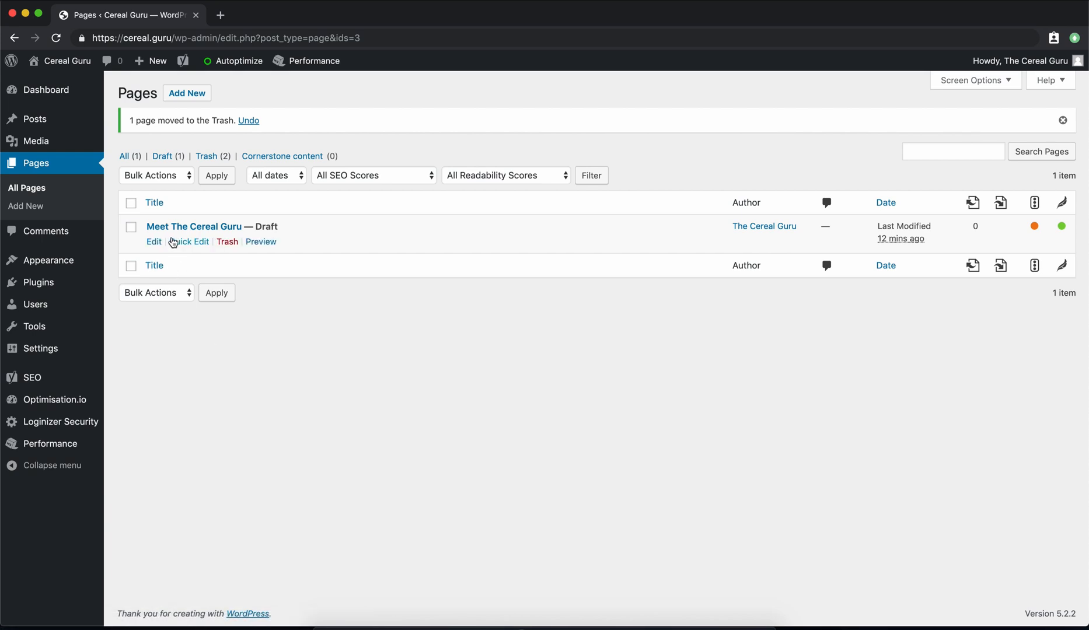
Step: Open the Meet The Cereal Guru draft and review its content
click(154, 242)
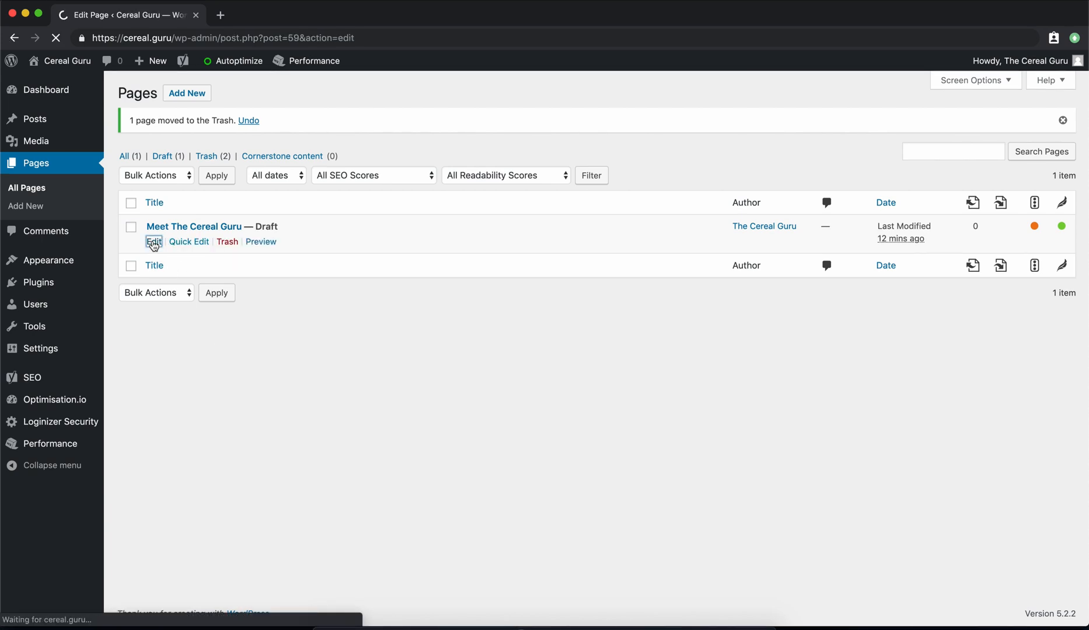
click(153, 241)
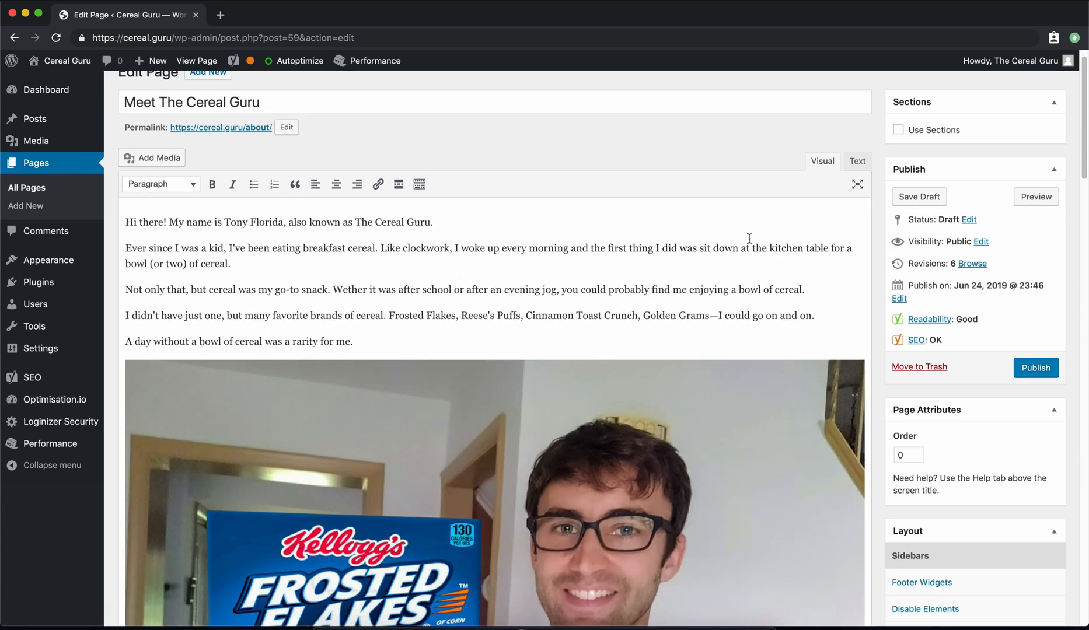
scroll(down, 3)
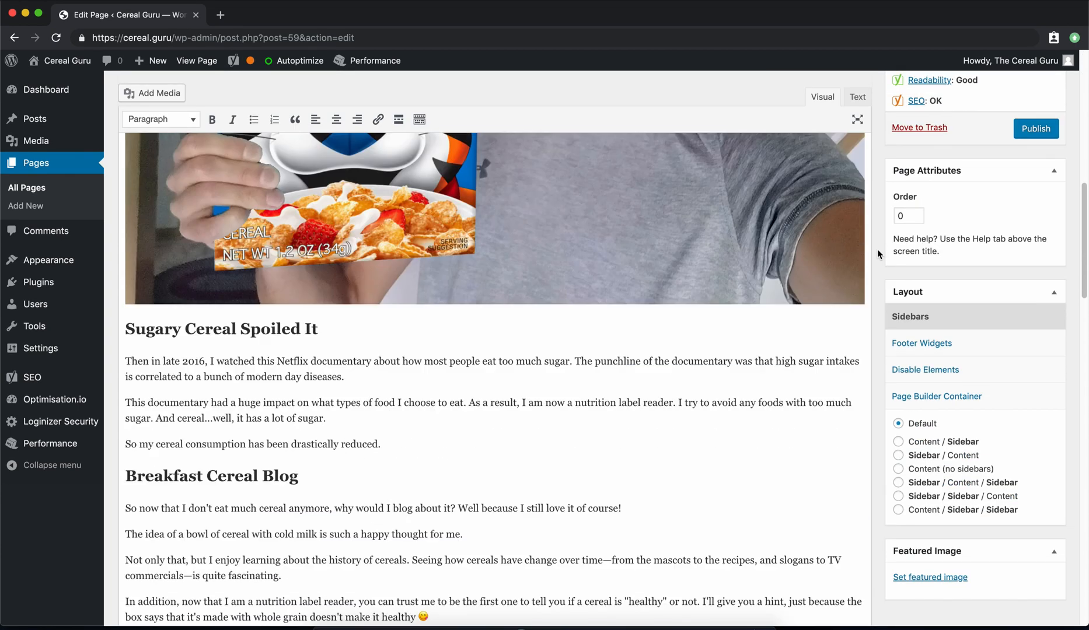
scroll(down, 3)
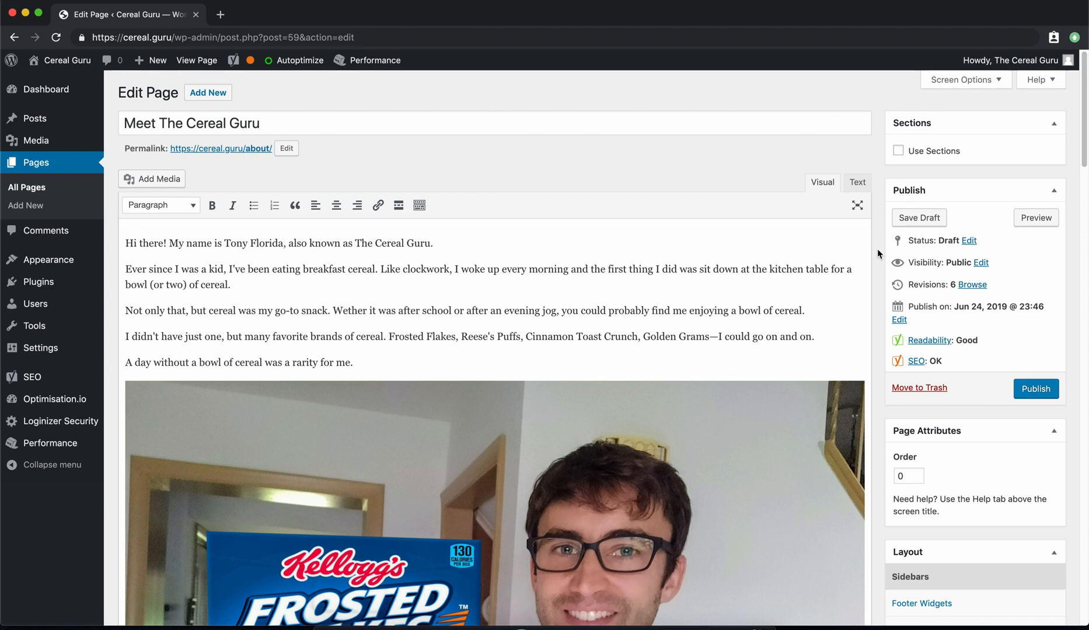
Step: Publish the Meet The Cereal Guru page and view it on the live site
click(1035, 389)
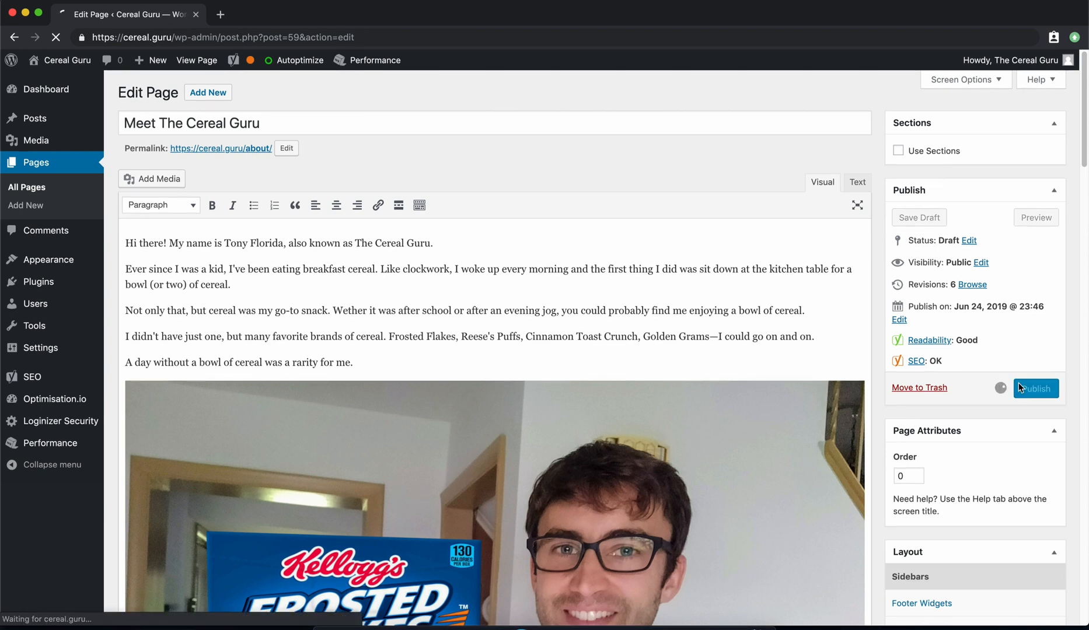
click(1034, 387)
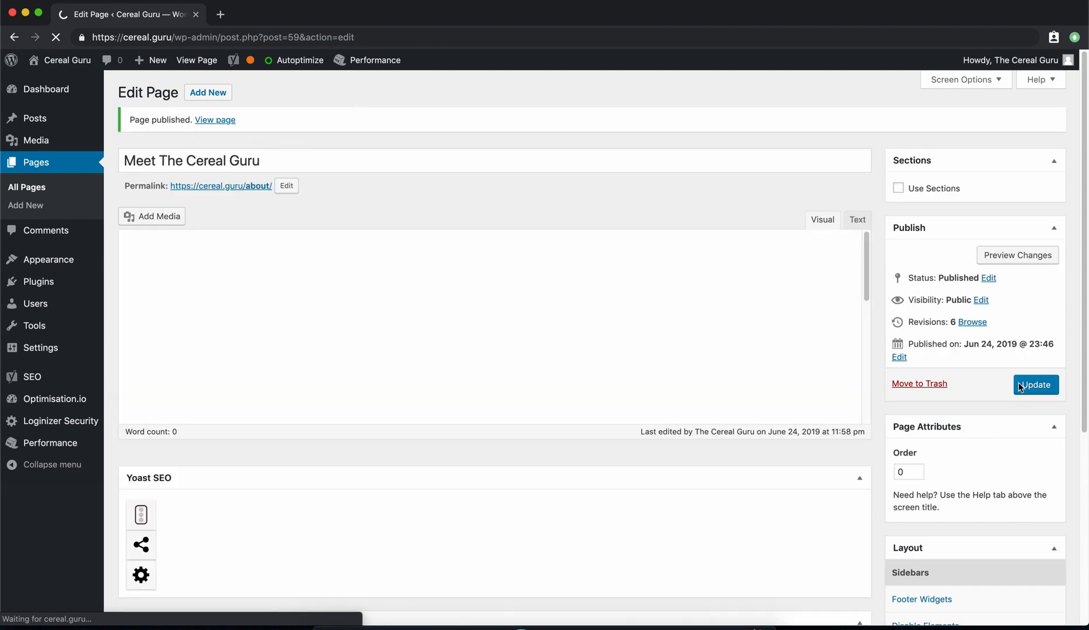
click(1035, 384)
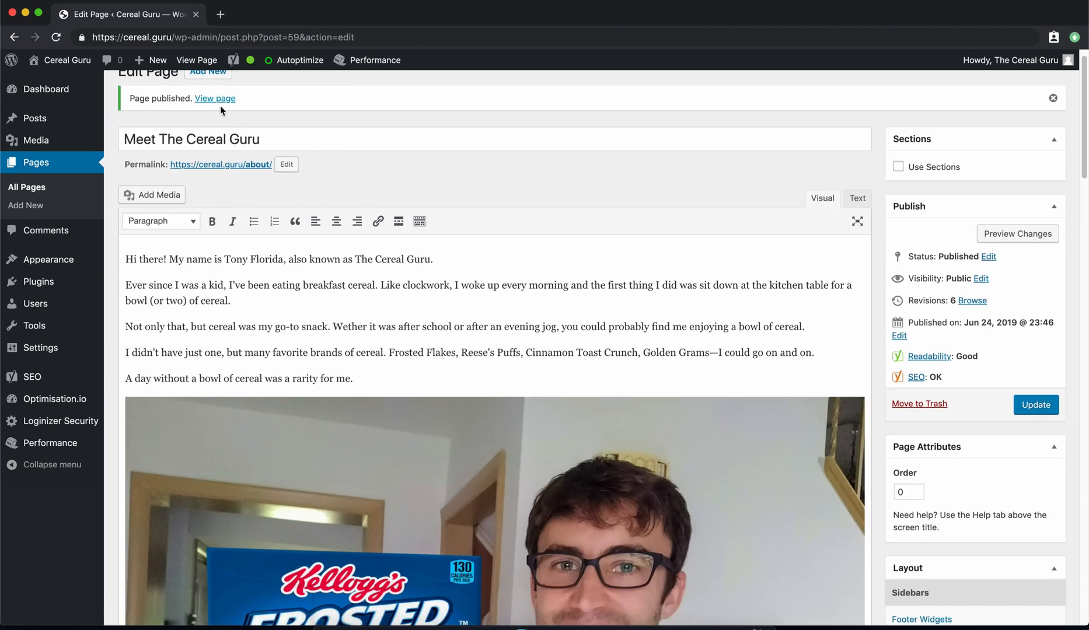
click(215, 119)
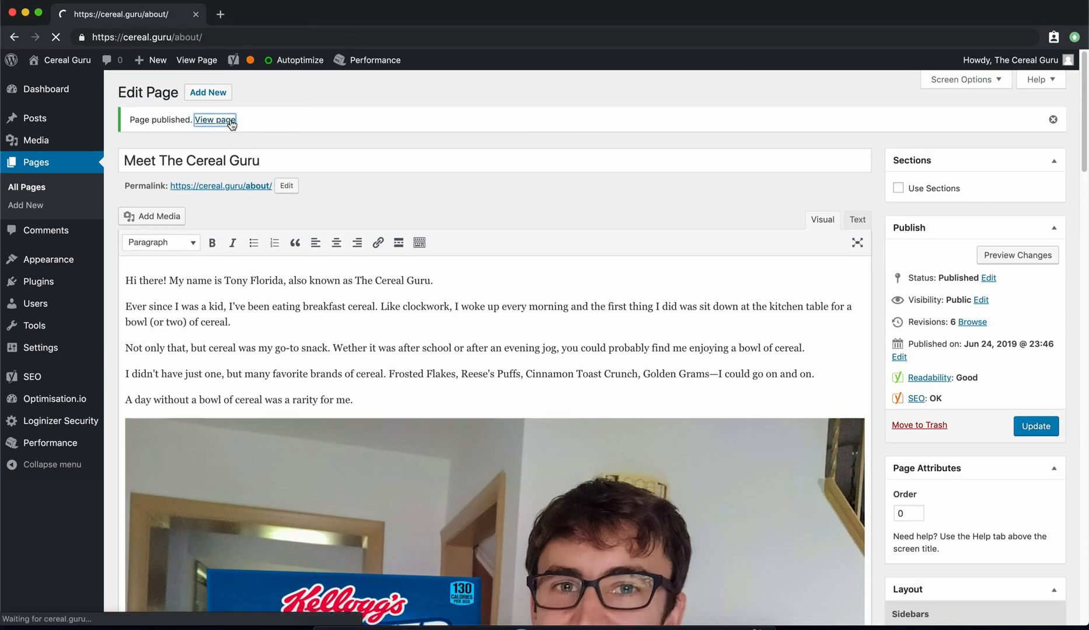
Step: Inspect the live Meet The Cereal Guru page at the about address and its navbar entry
click(215, 119)
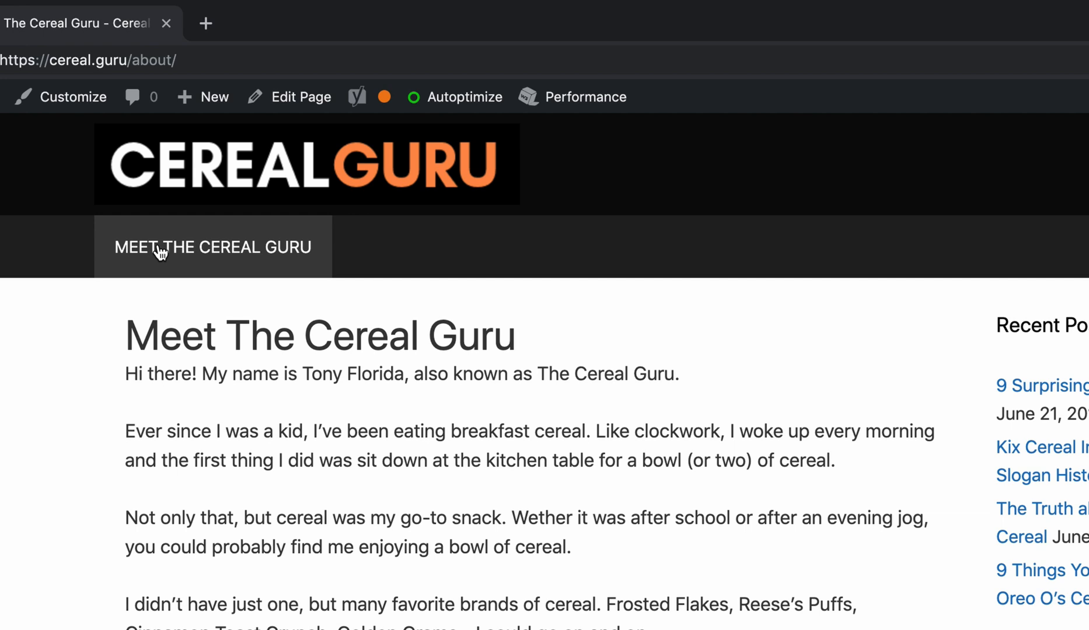
text(👈)
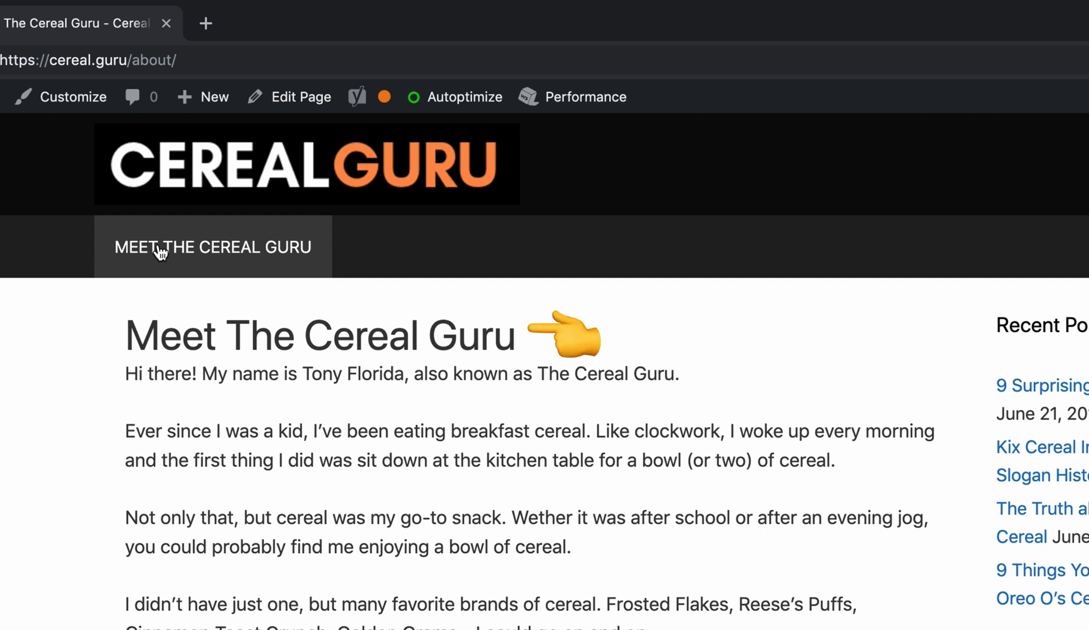
mouse_move(61, 243)
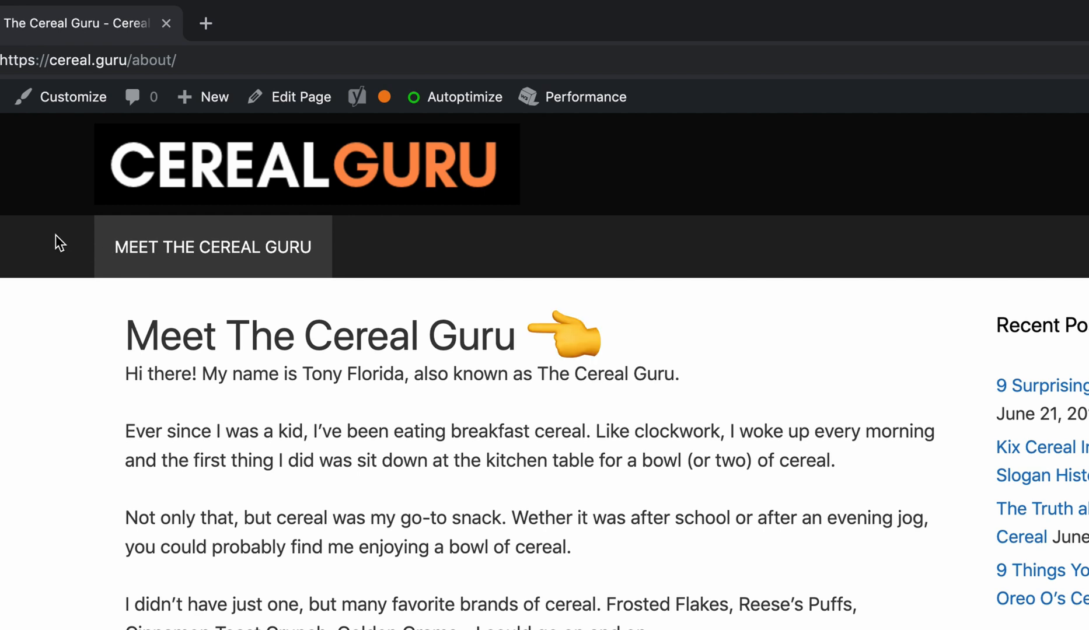
mouse_move(75, 97)
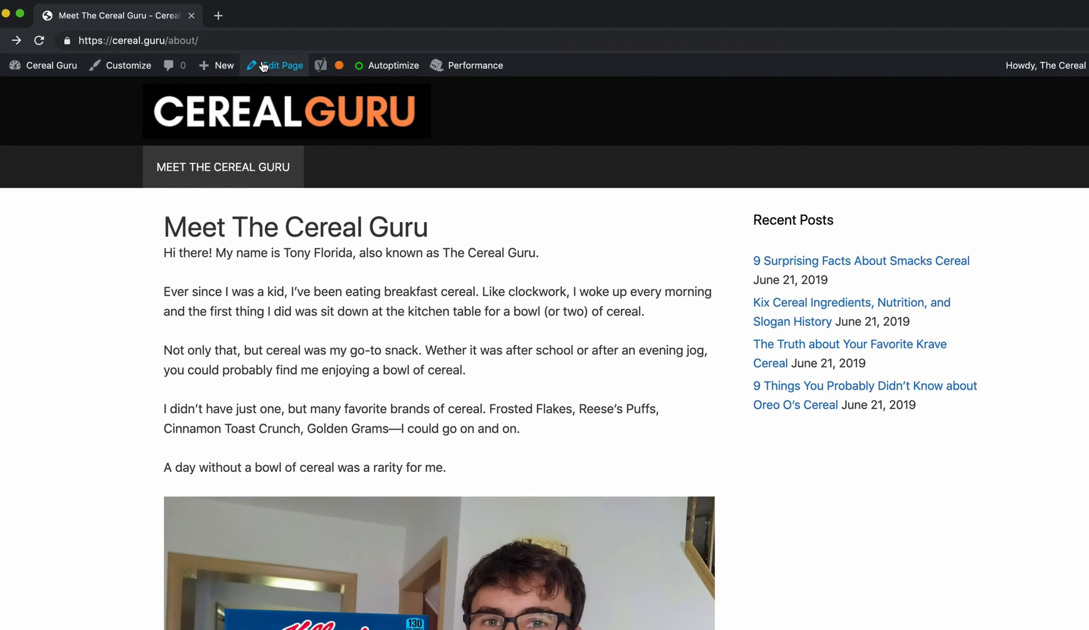
Step: Go to the dashboard's Appearance > Menus editor and start naming a new menu Navbar
click(67, 66)
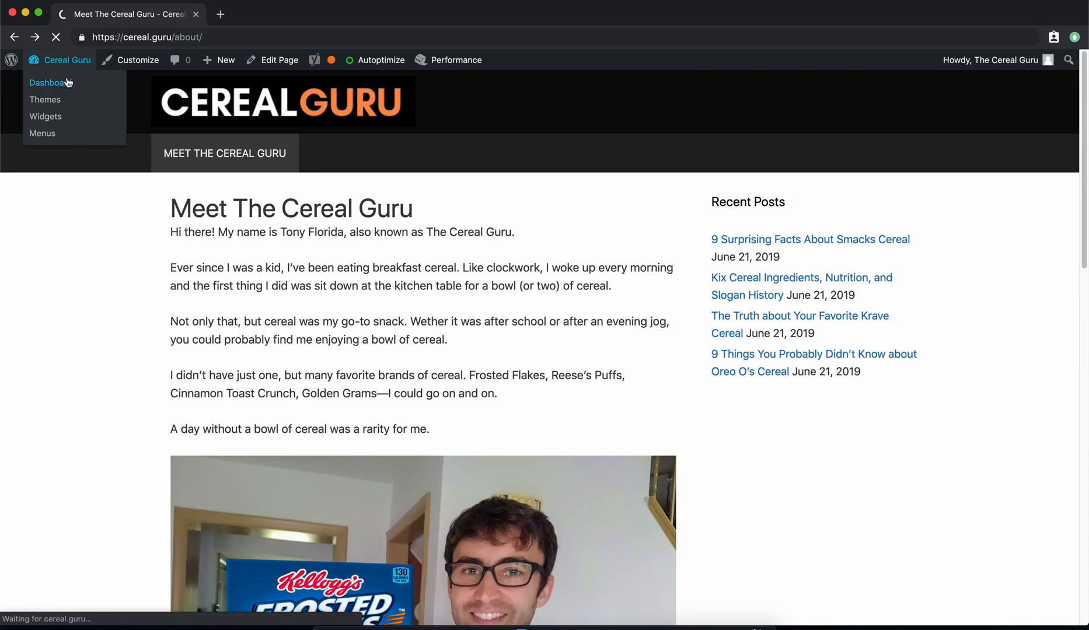
click(48, 83)
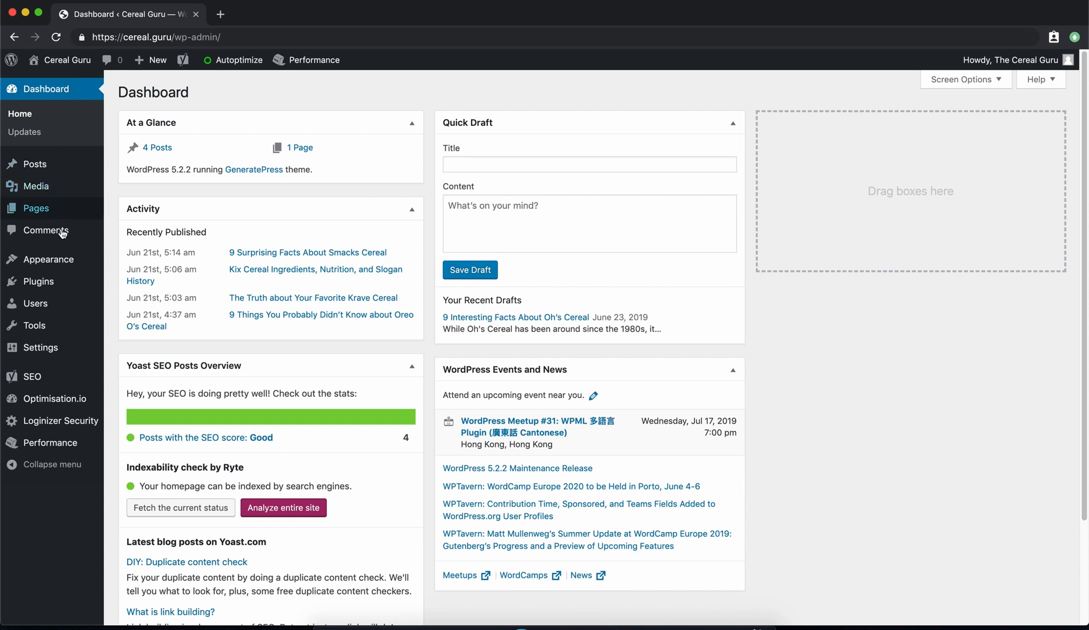
click(48, 259)
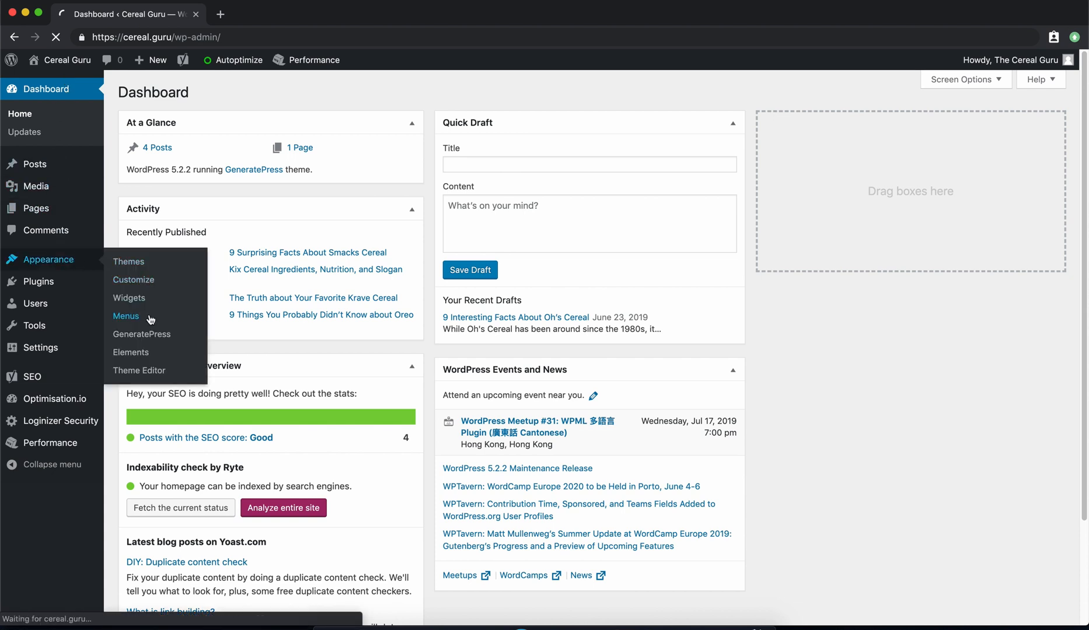
click(126, 316)
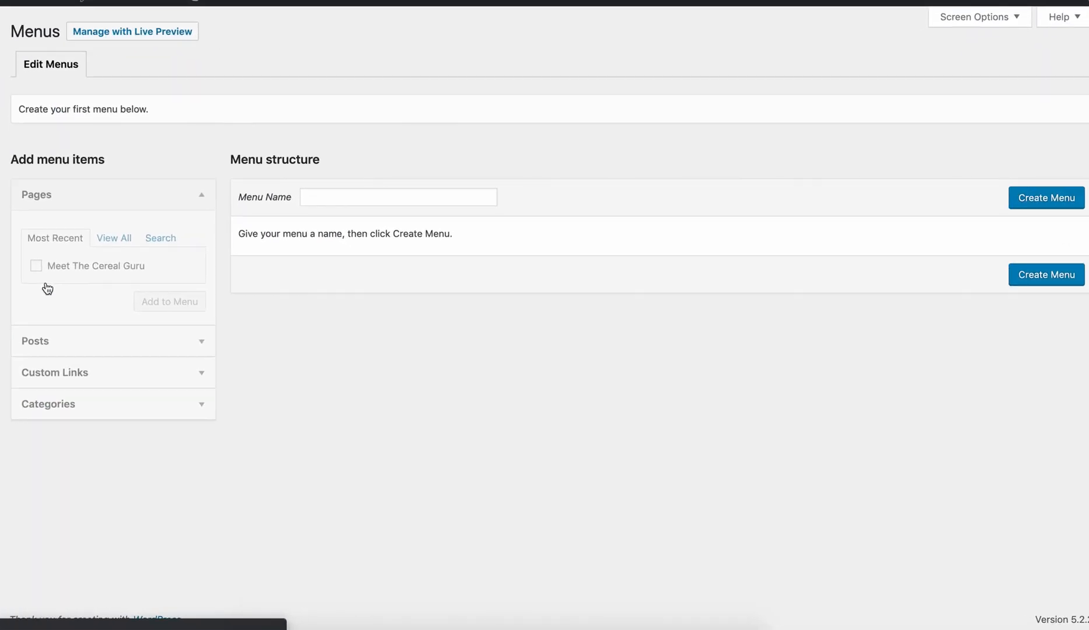
mouse_move(65, 289)
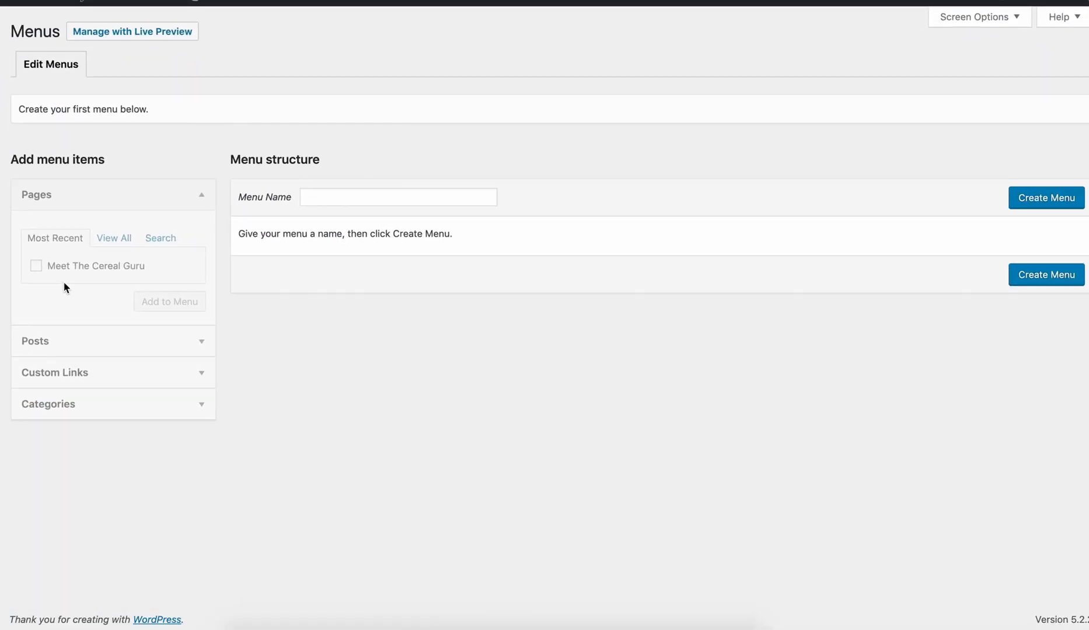
text(Navbar)
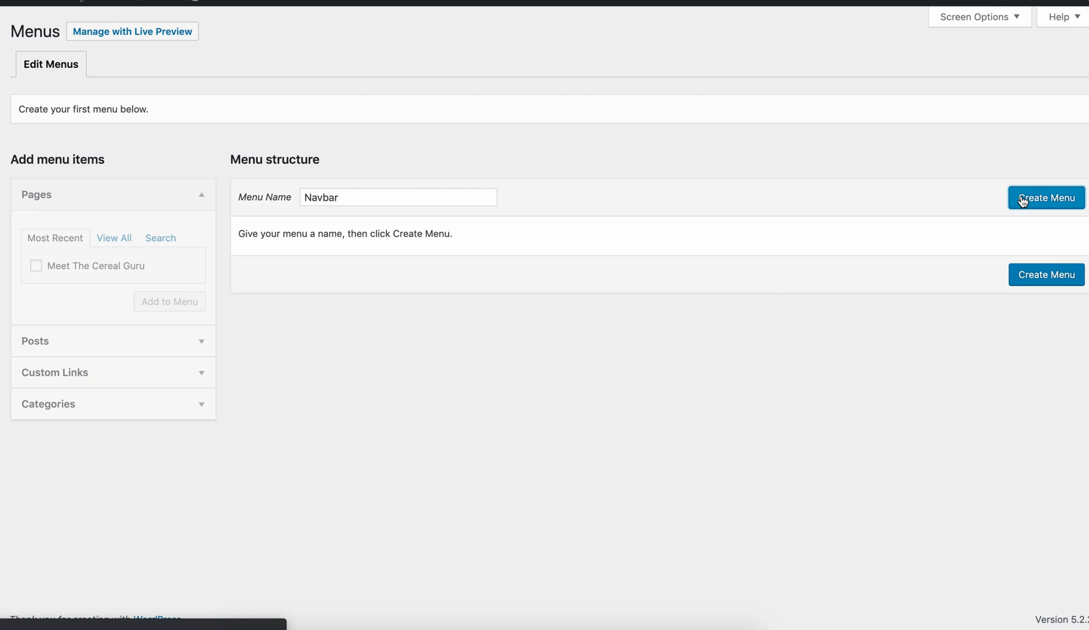
Step: Create the Navbar menu, assign it to the Primary Menu location, save, and return to editing it
click(1046, 197)
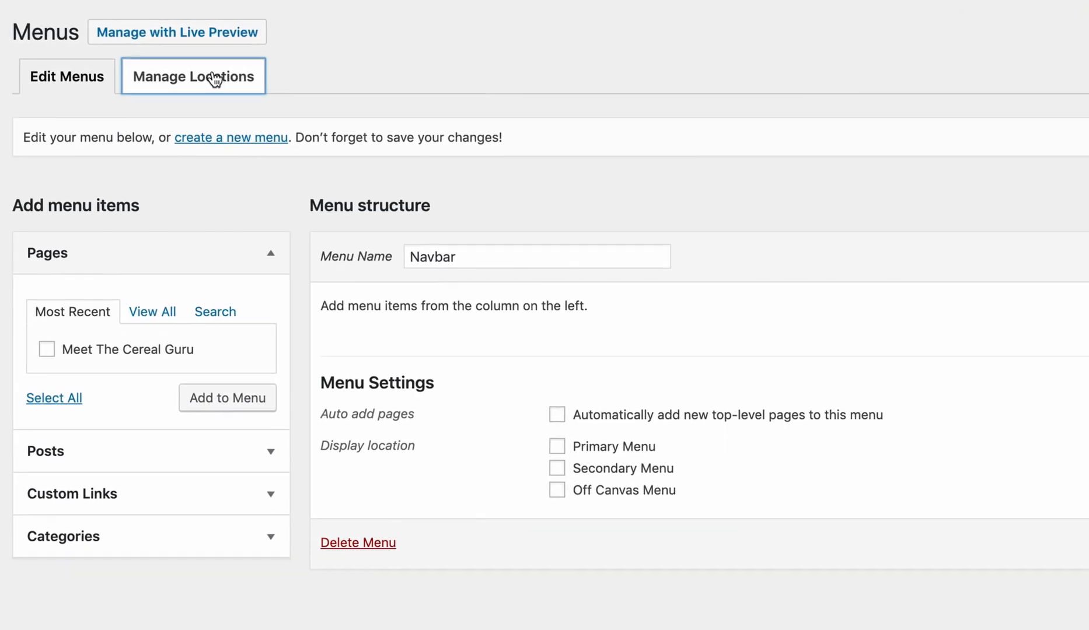
click(193, 76)
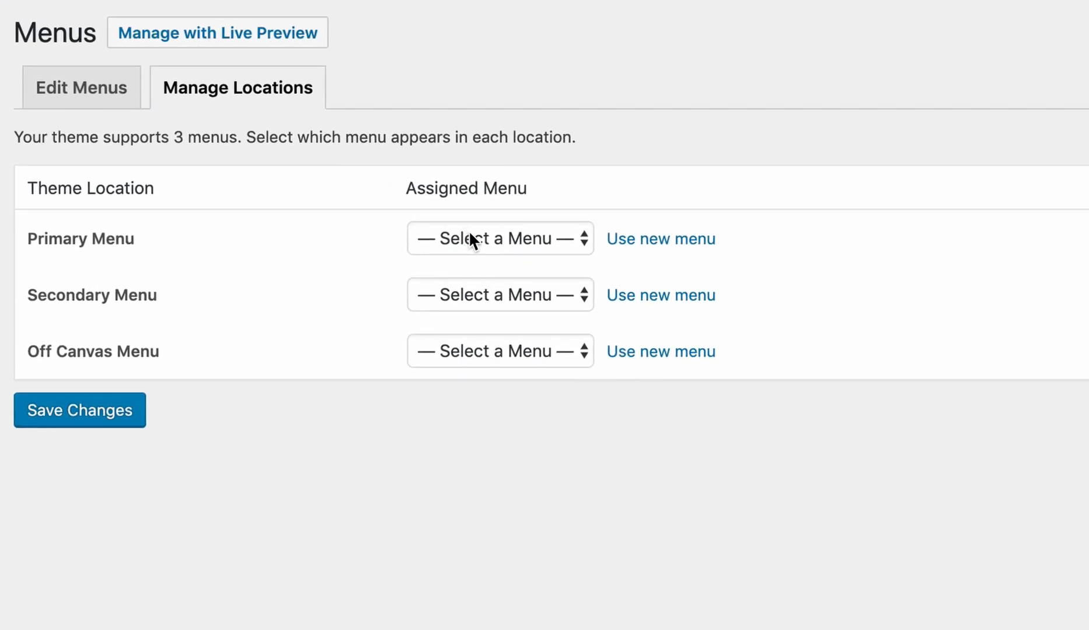
click(499, 238)
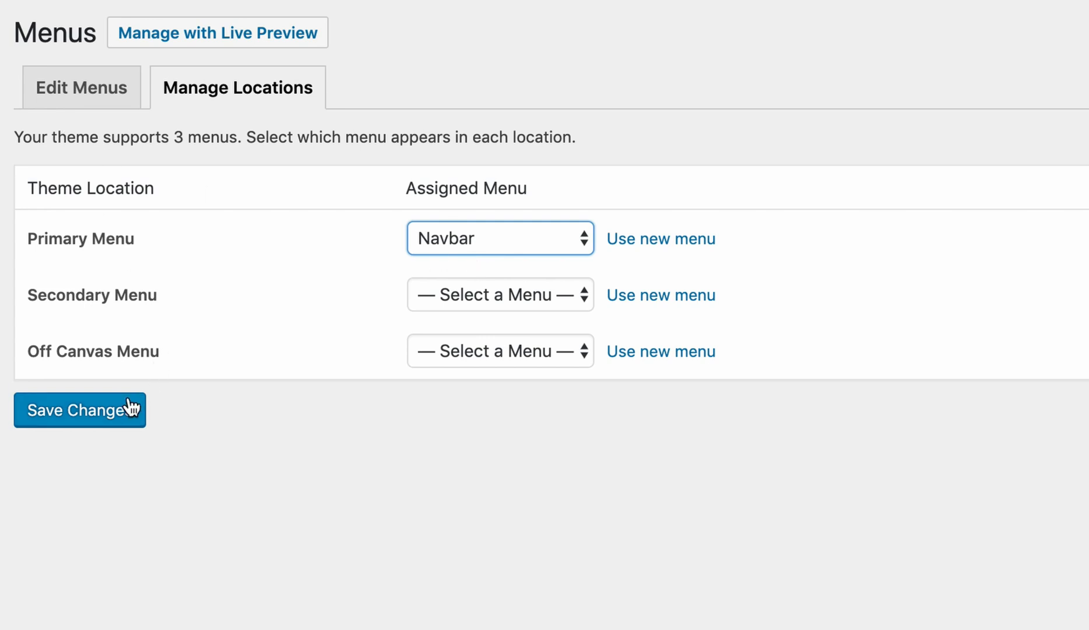
click(79, 410)
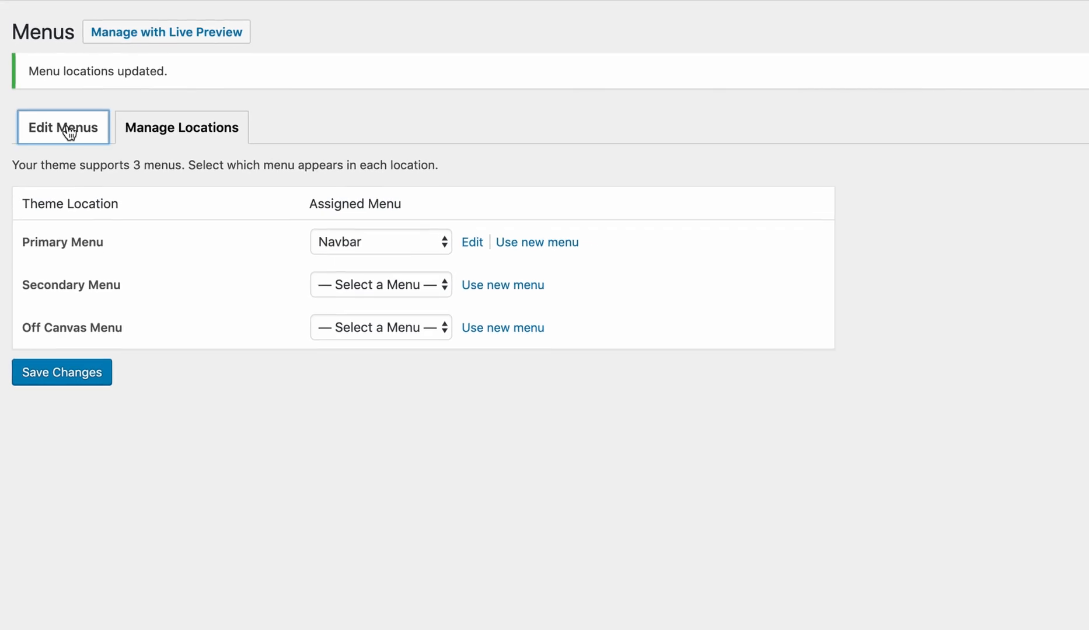
click(63, 127)
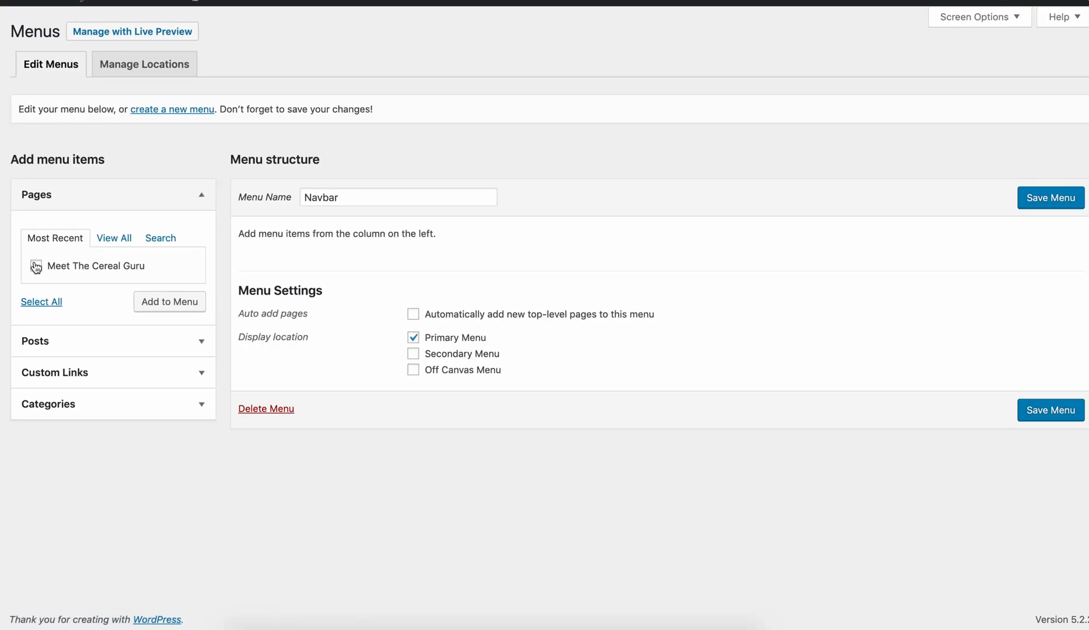
Step: Add the Meet The Cereal Guru page to Navbar with navigation label About and save the menu
click(398, 198)
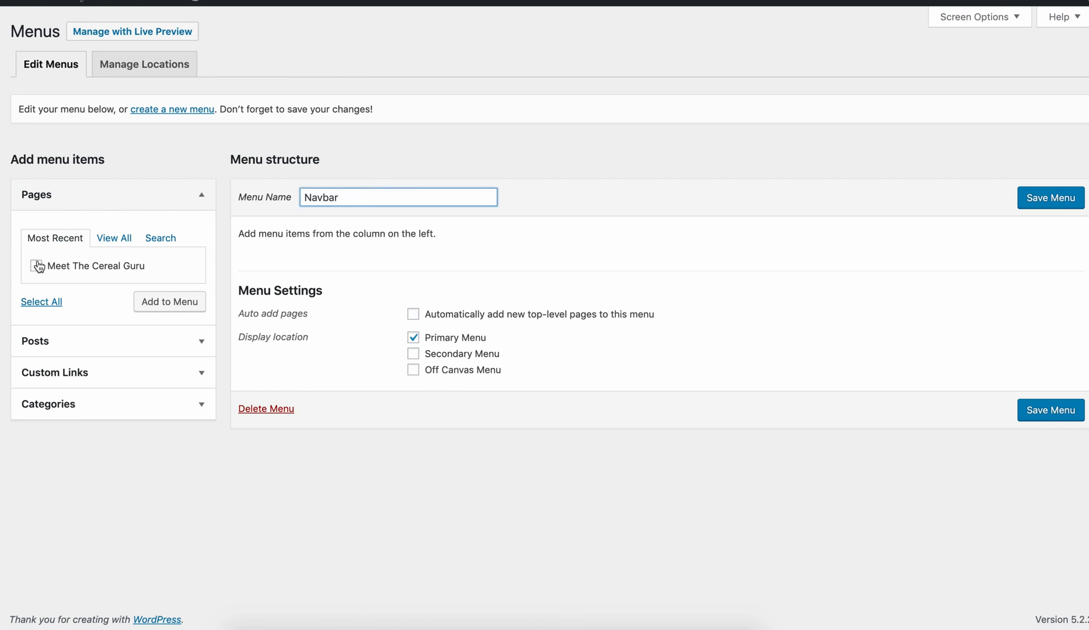
click(36, 266)
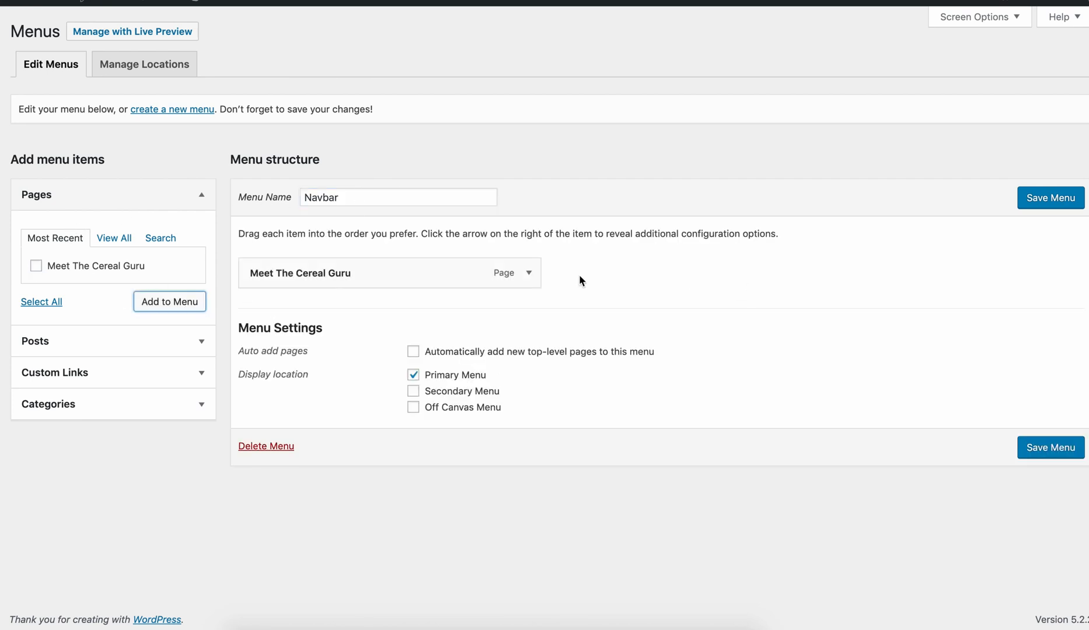
click(528, 273)
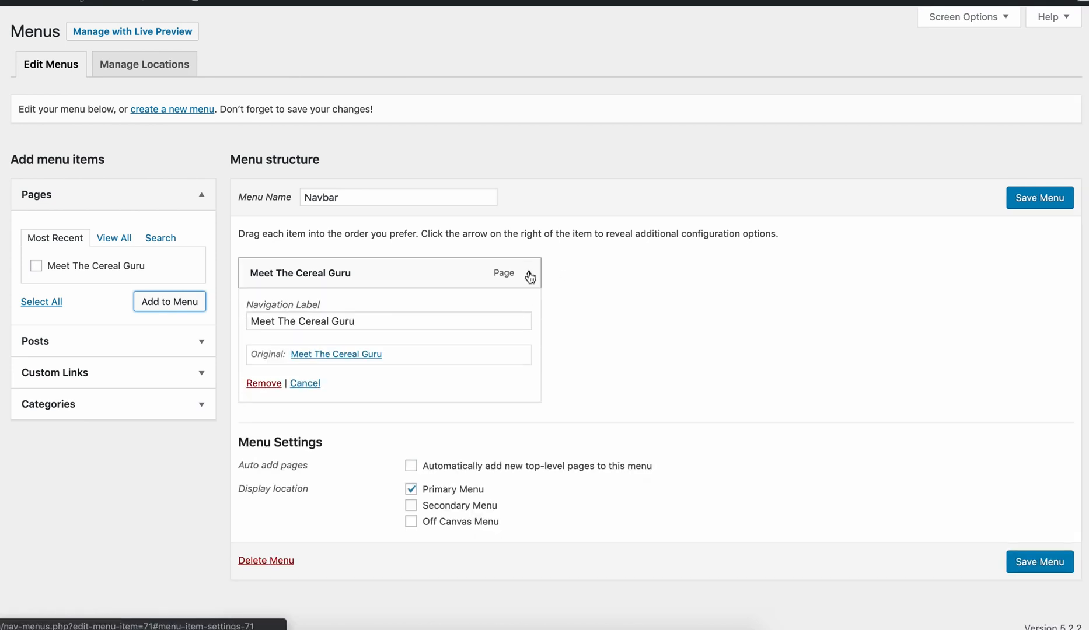
text(A)
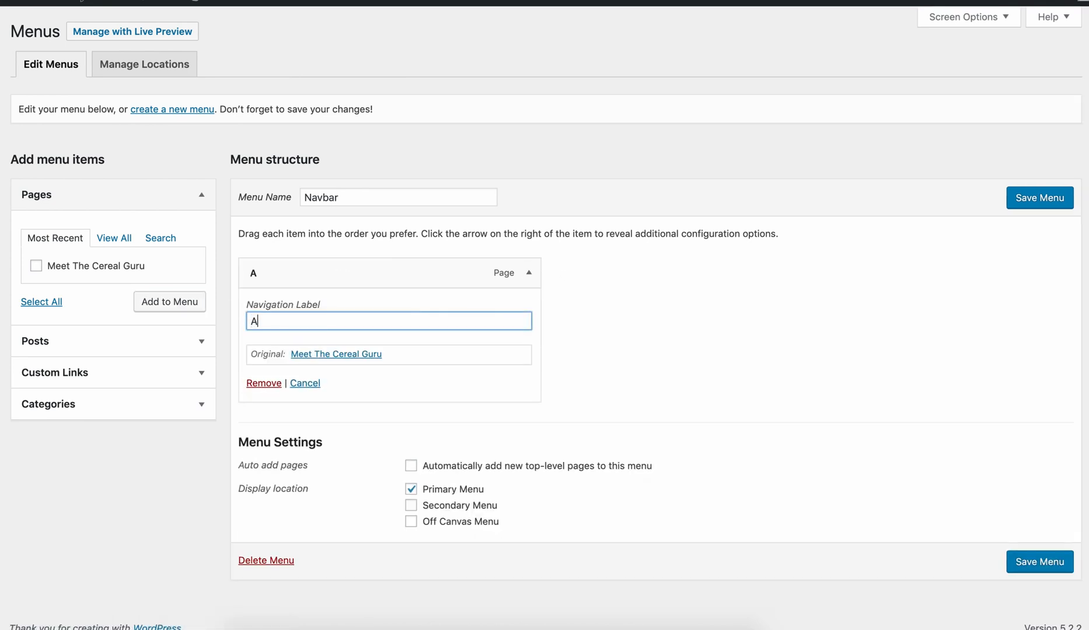
text(bout)
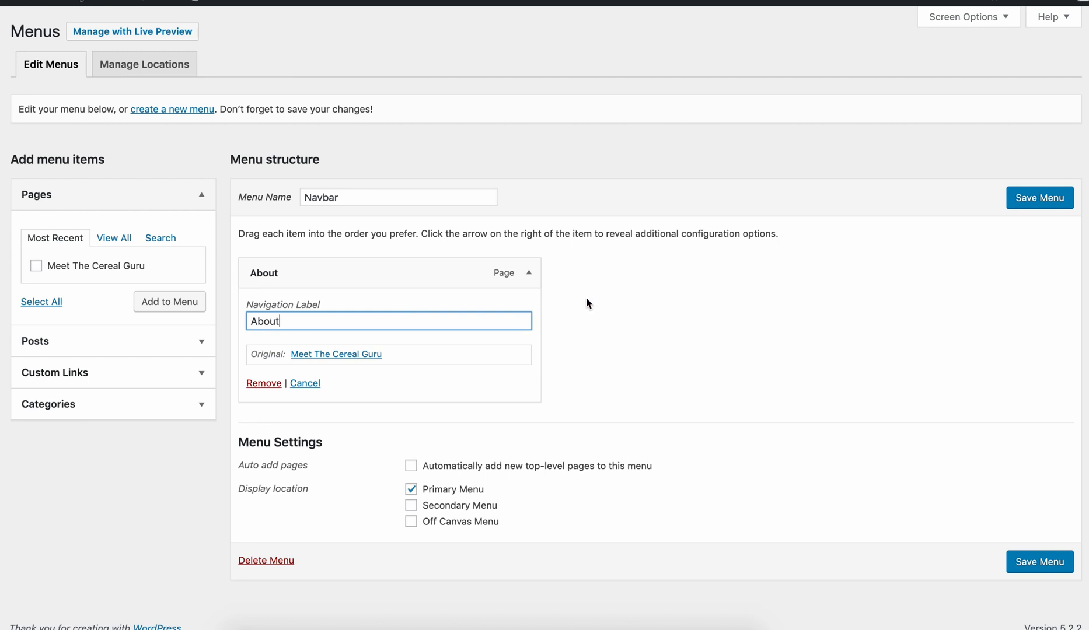
click(1040, 197)
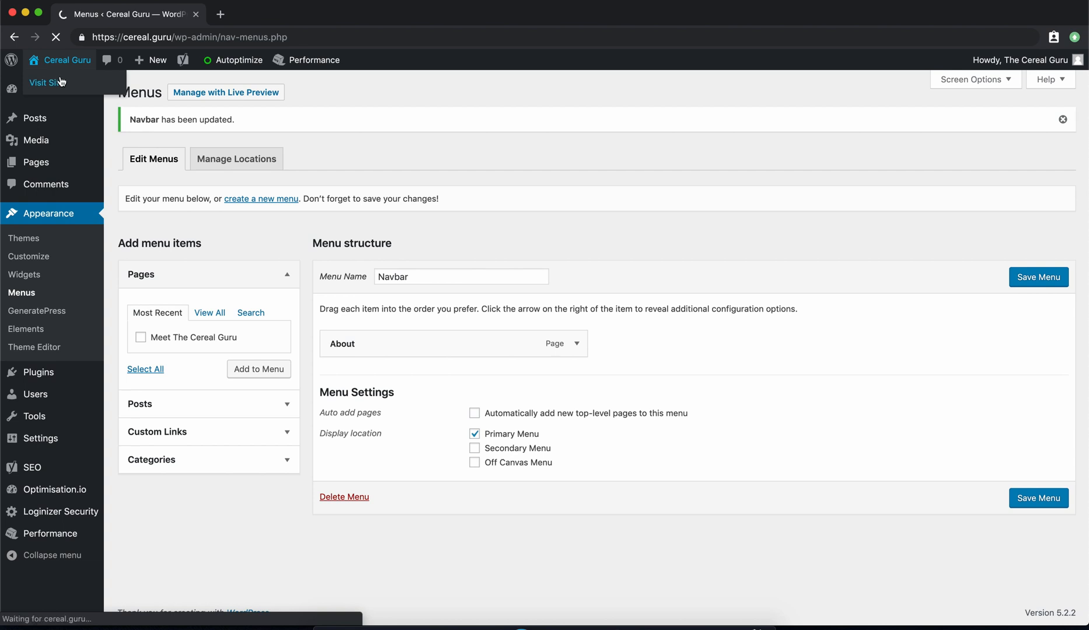
Step: Visit the live site and open the About page from its navigation bar
click(45, 83)
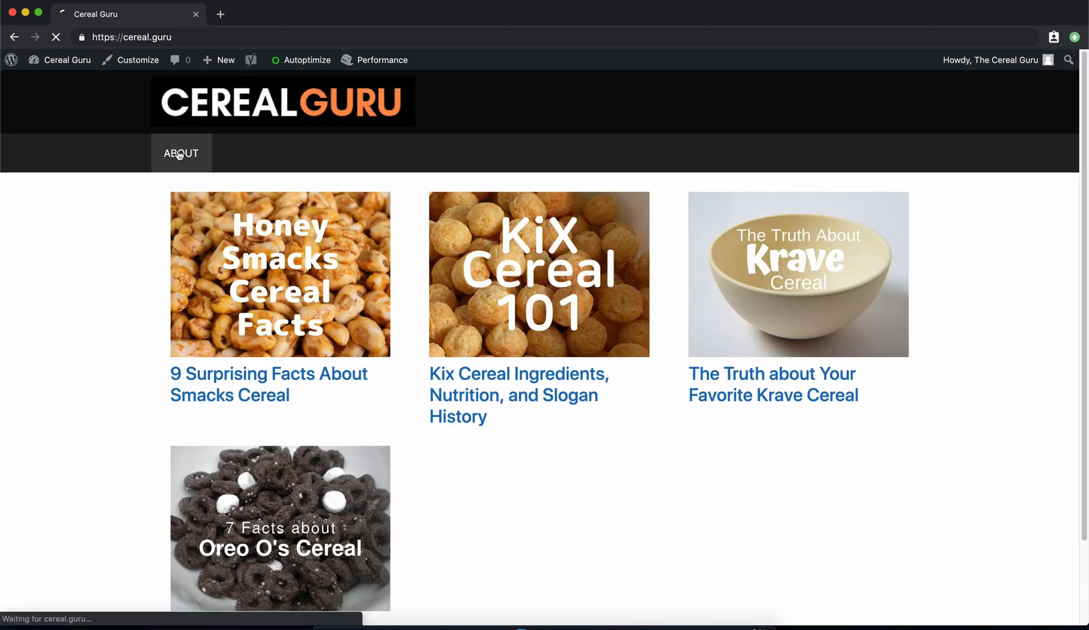
click(181, 153)
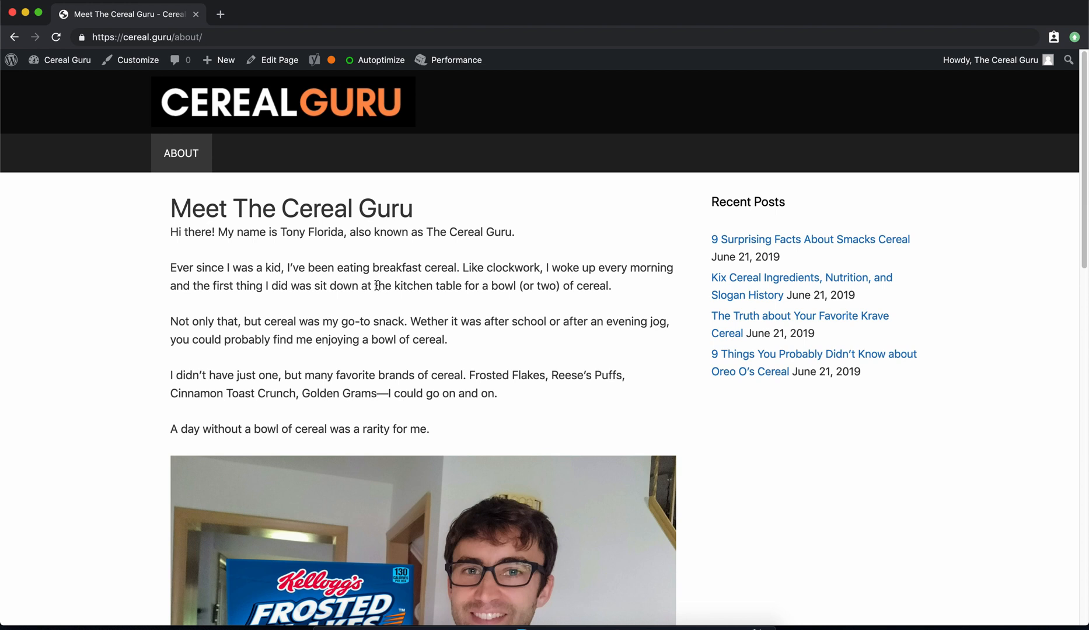
mouse_move(98, 76)
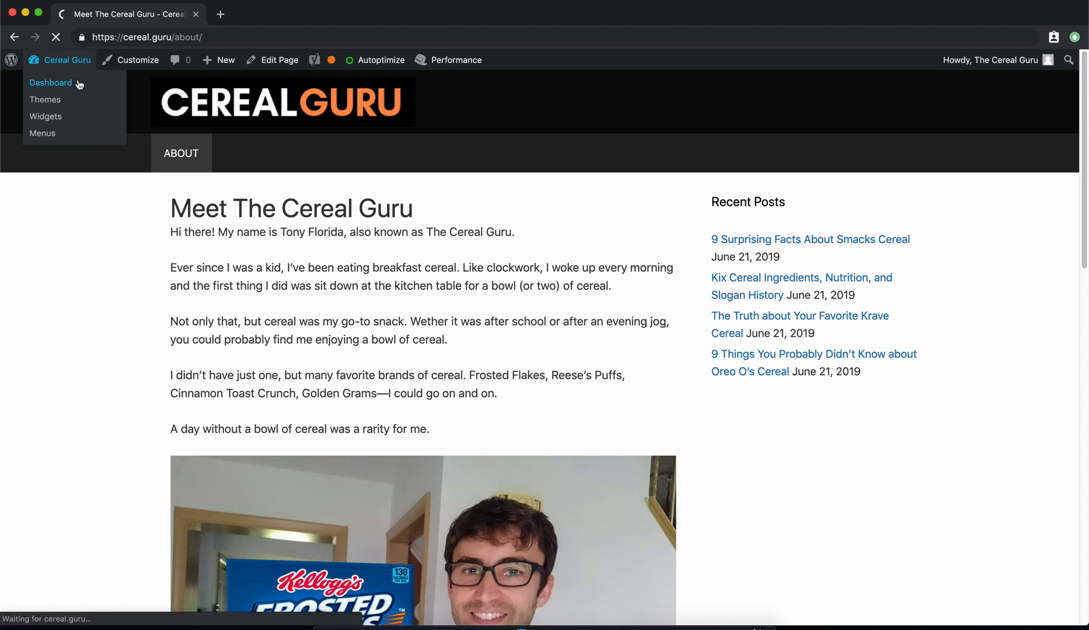
Step: Search Plugins > Add New for 'contact form 7', install it and activate it
click(51, 83)
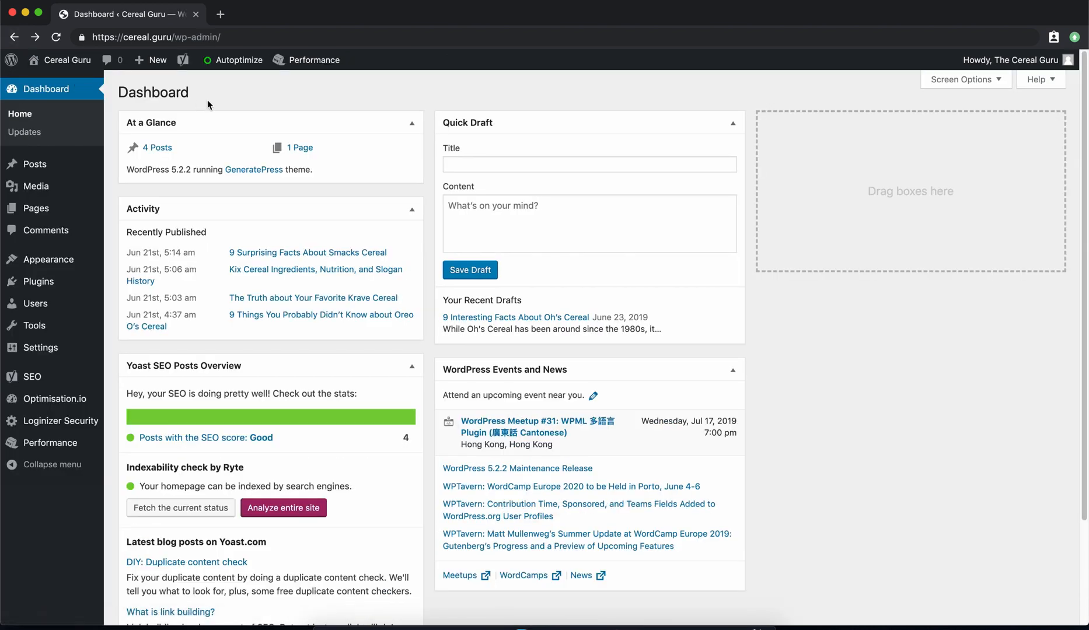
mouse_move(58, 250)
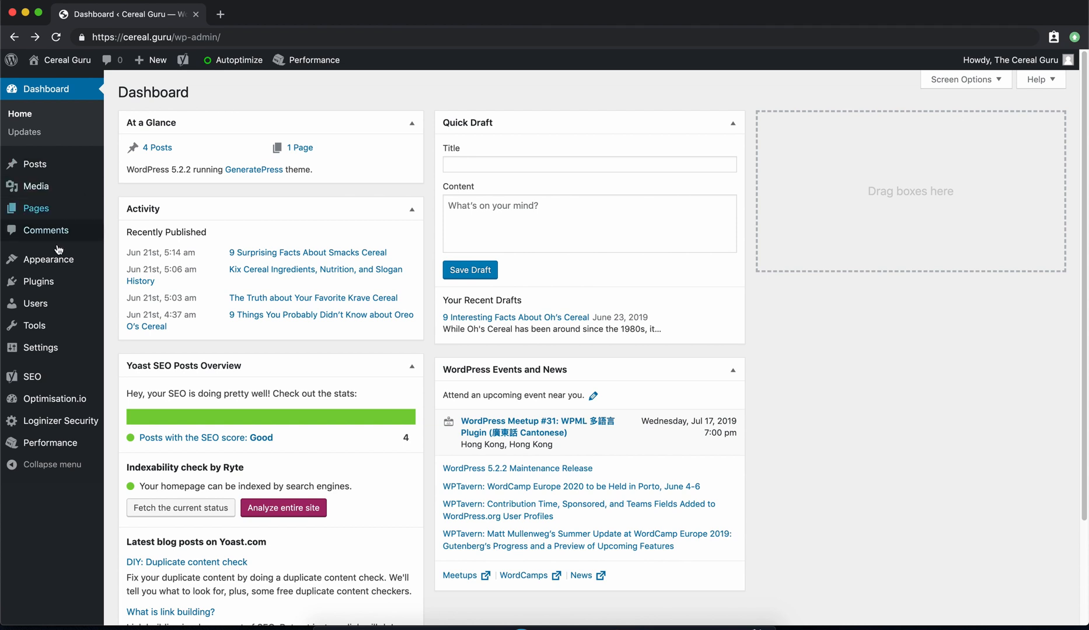
click(131, 303)
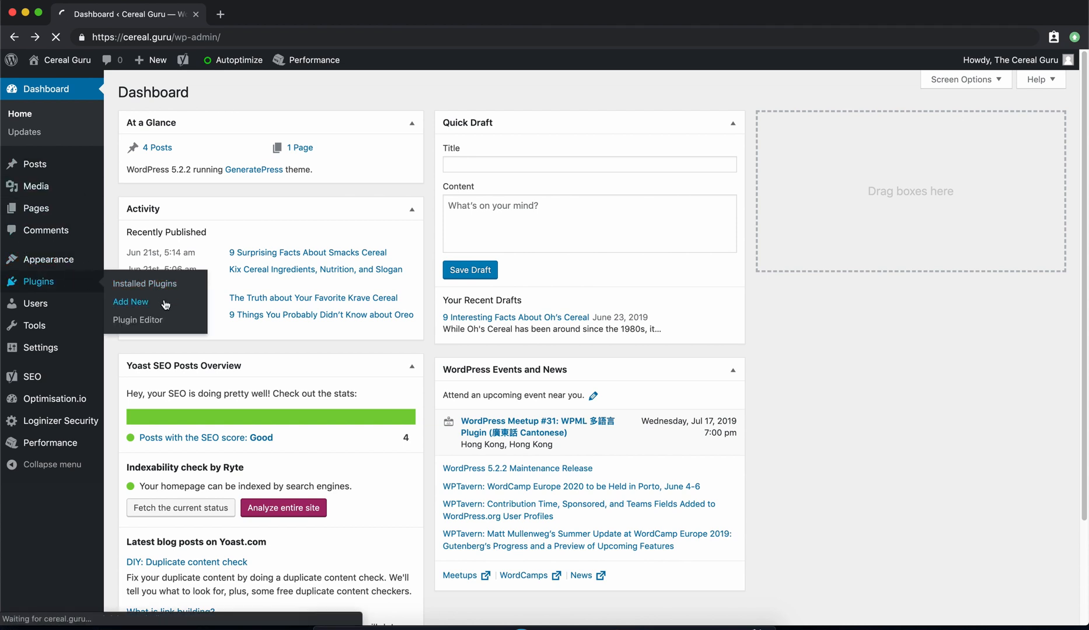
click(131, 301)
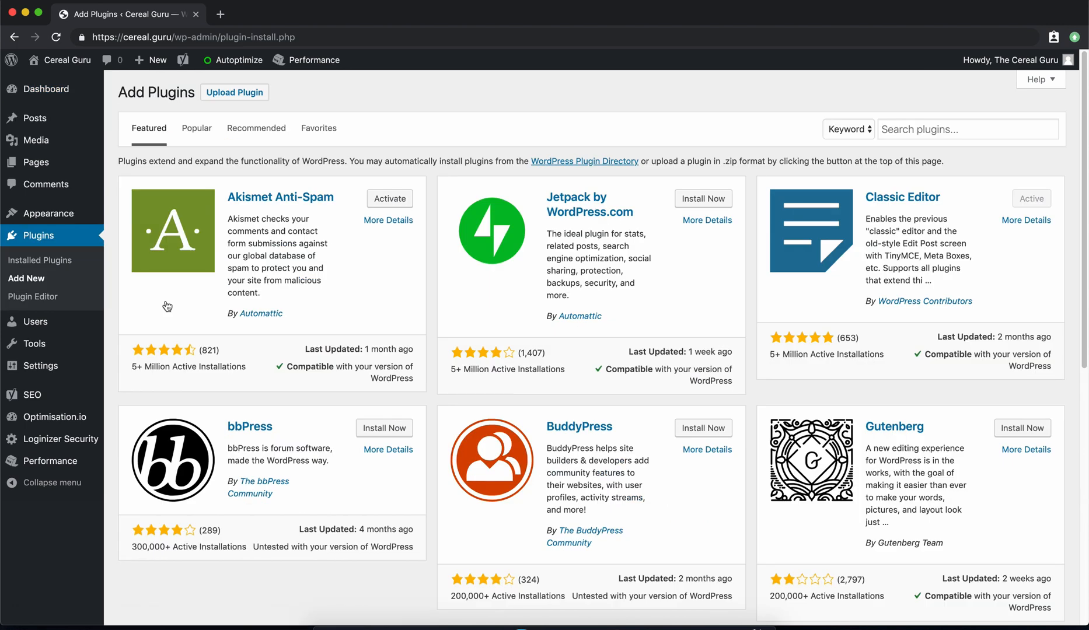
text(contact form 7)
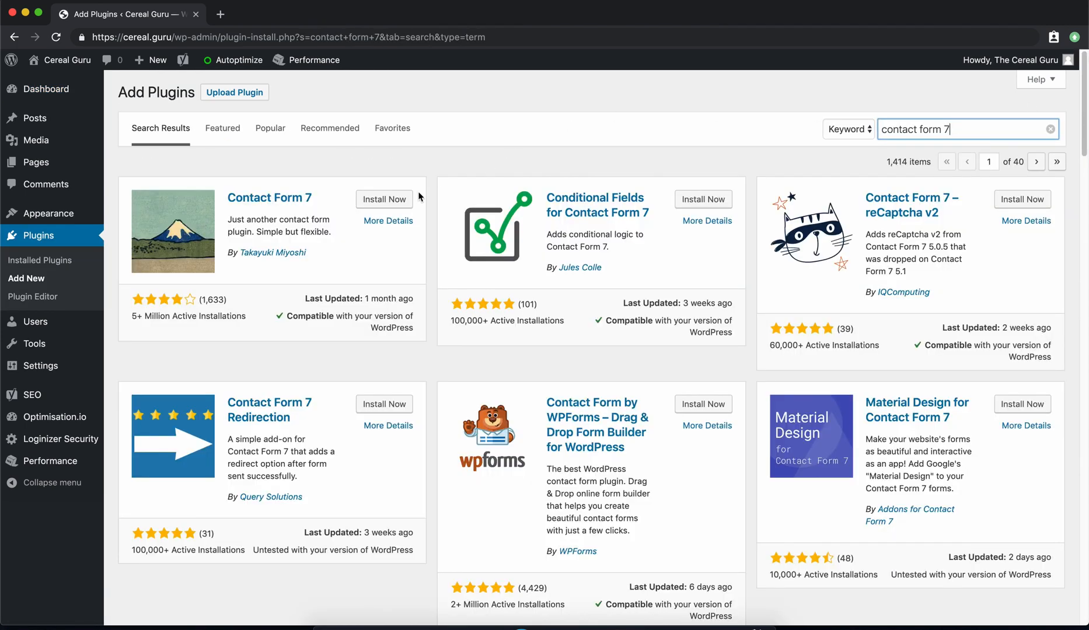
click(384, 200)
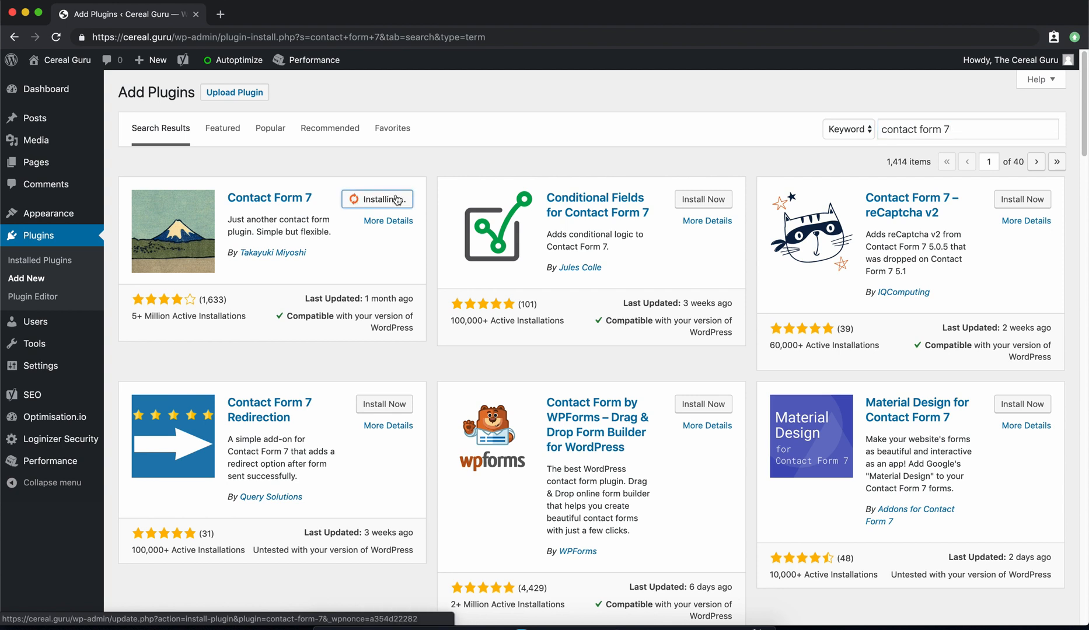
click(377, 200)
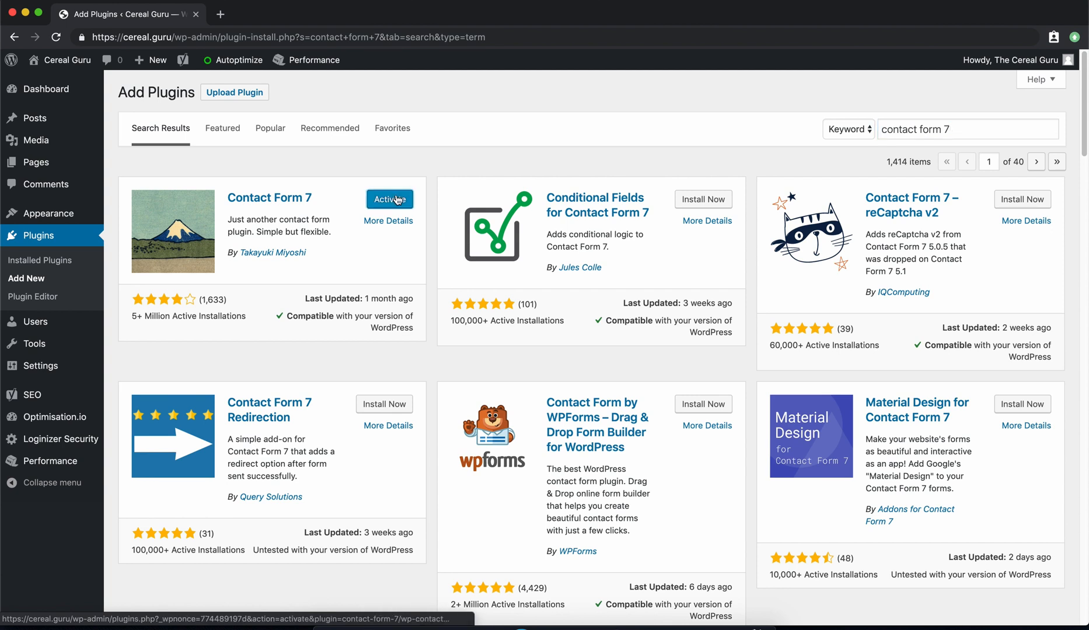
click(390, 199)
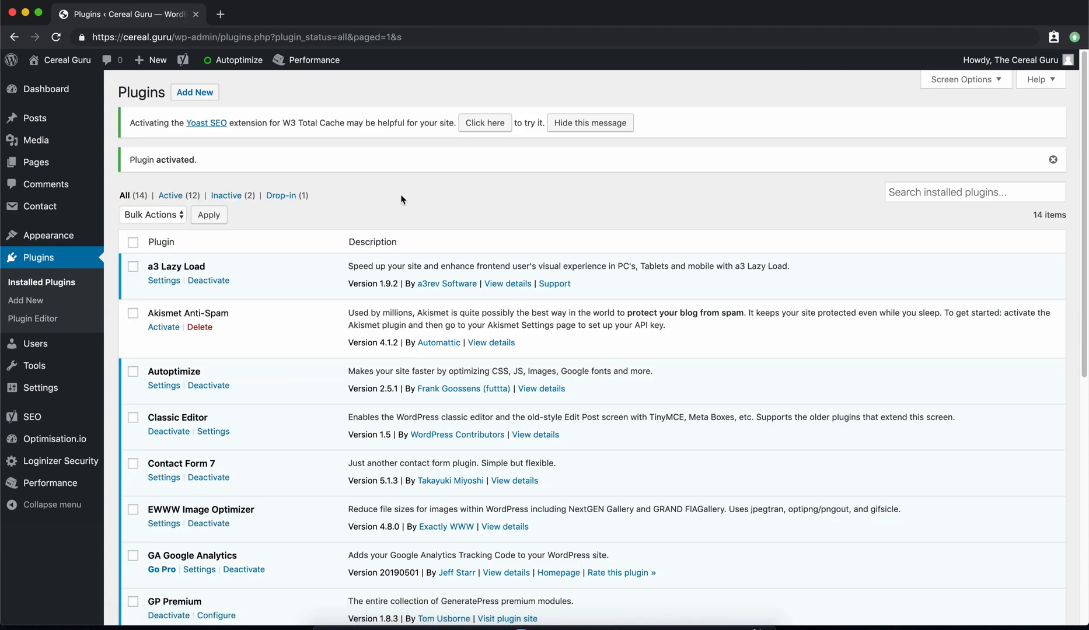
Step: Open Contact form 1 and set its message label to 'What would you like to ask me or let me know?'
scroll(down, 3)
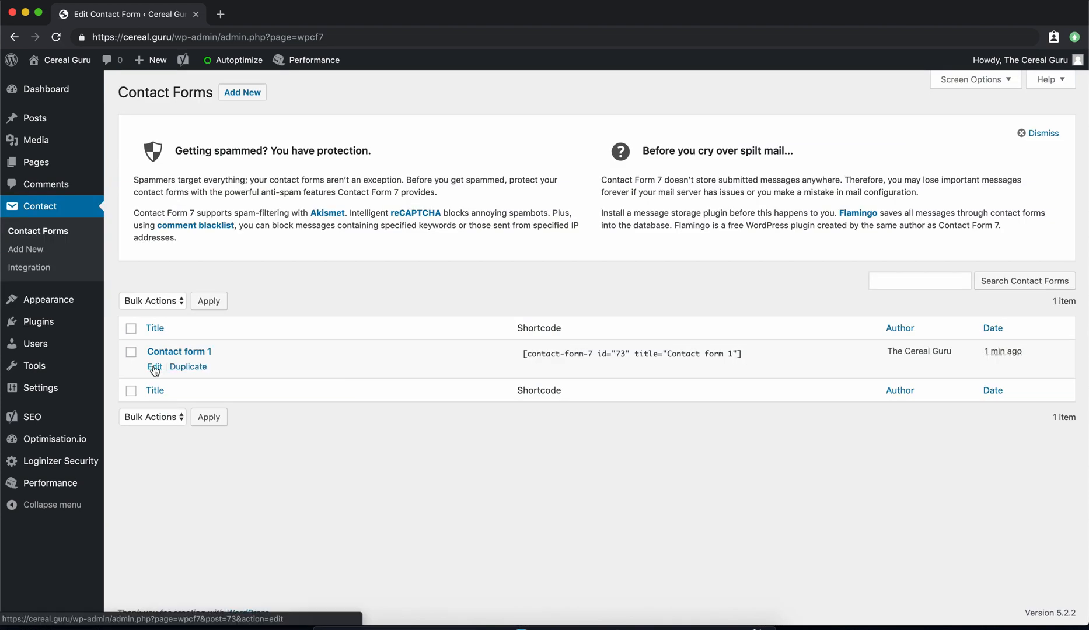
click(154, 366)
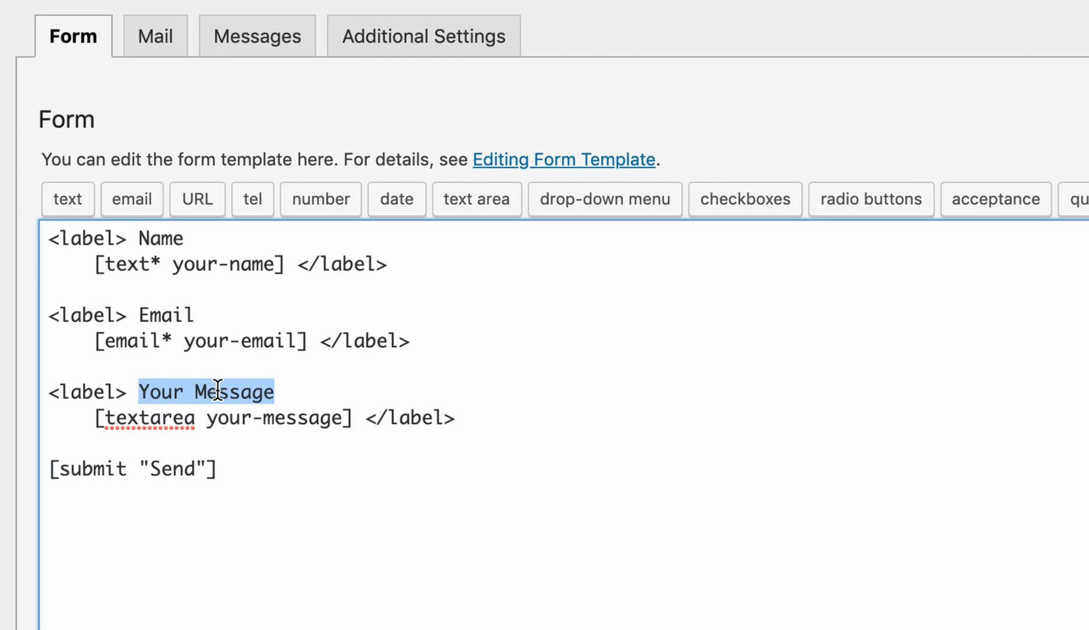
text(What would you like to ask me or let me know?)
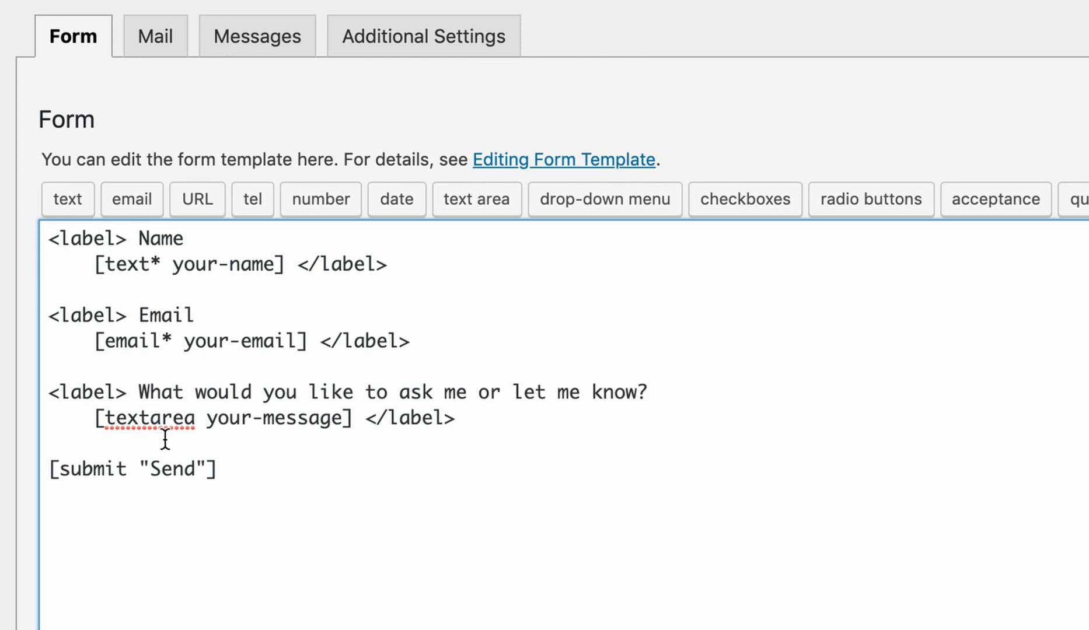
Step: Change the submit text to 'Click Here to Send Me Your Message' and save the form
double_click(173, 470)
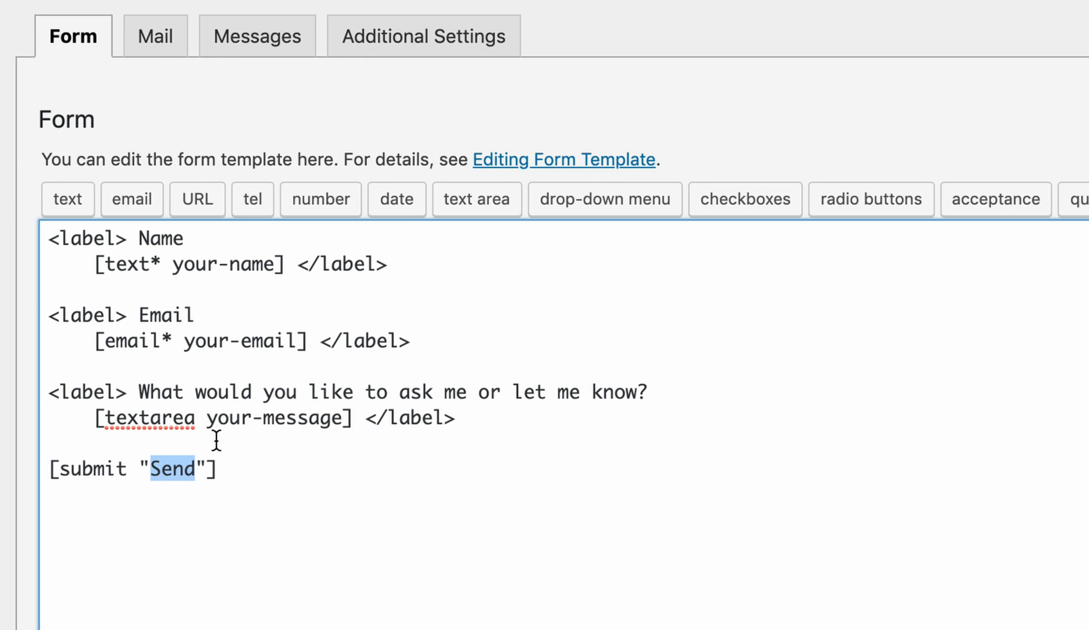
text(Click Here to Send Me Your Message)
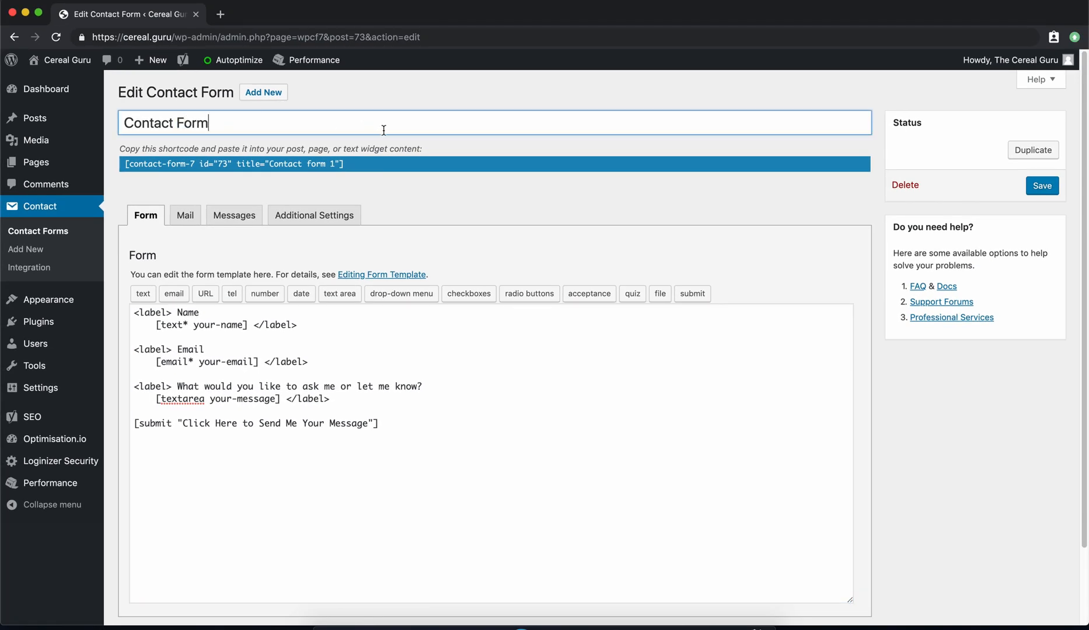
click(1042, 186)
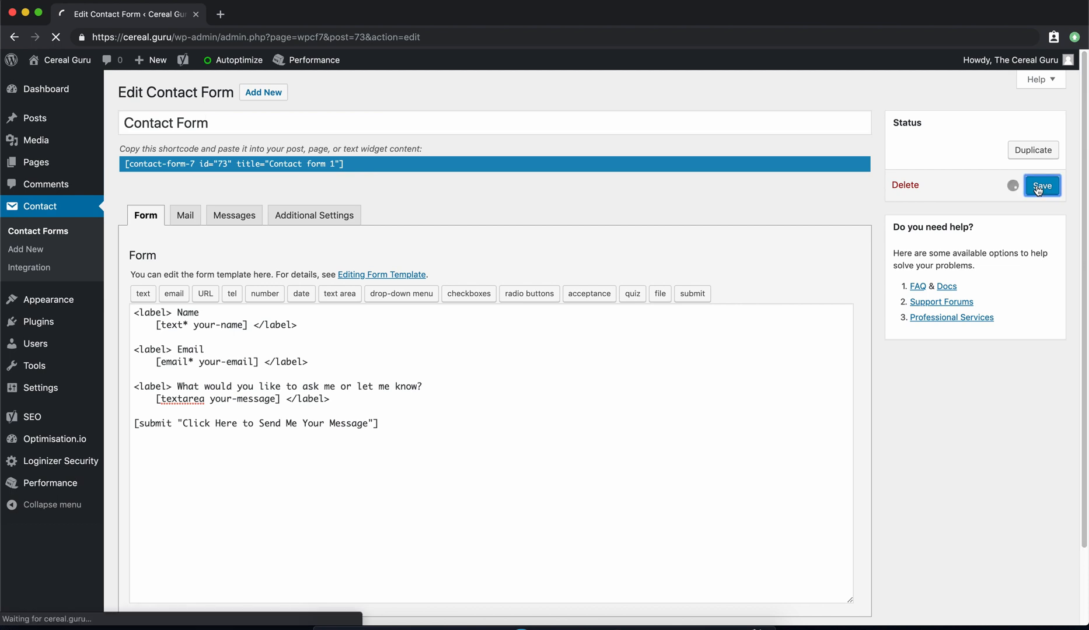
click(1041, 185)
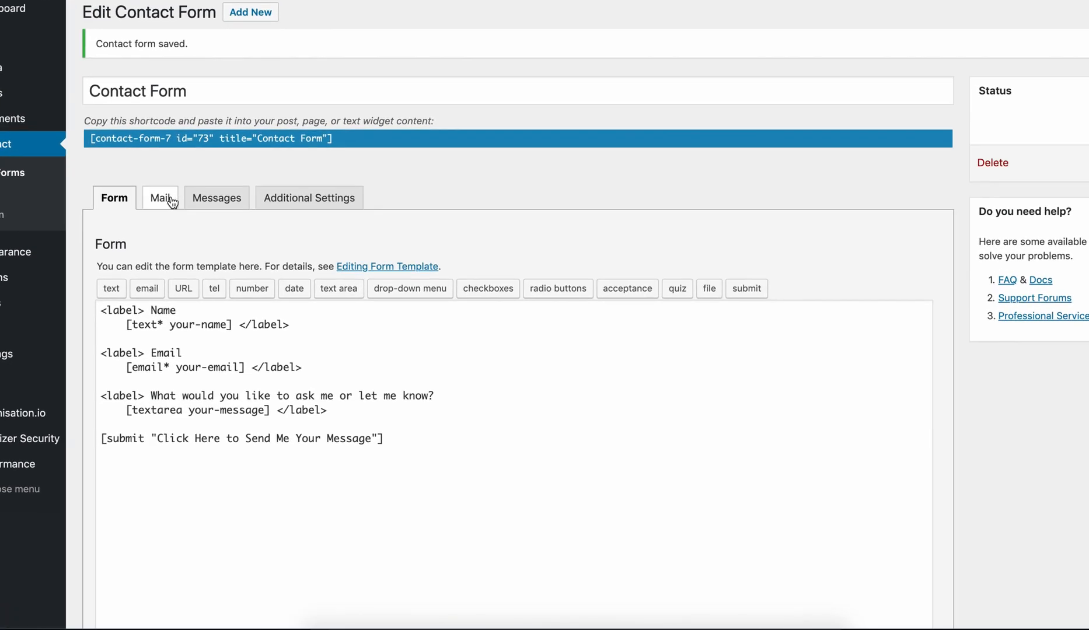
Step: Set the mail subject to 'New message from [your-name] on [_date]' in the Mail settings
click(160, 198)
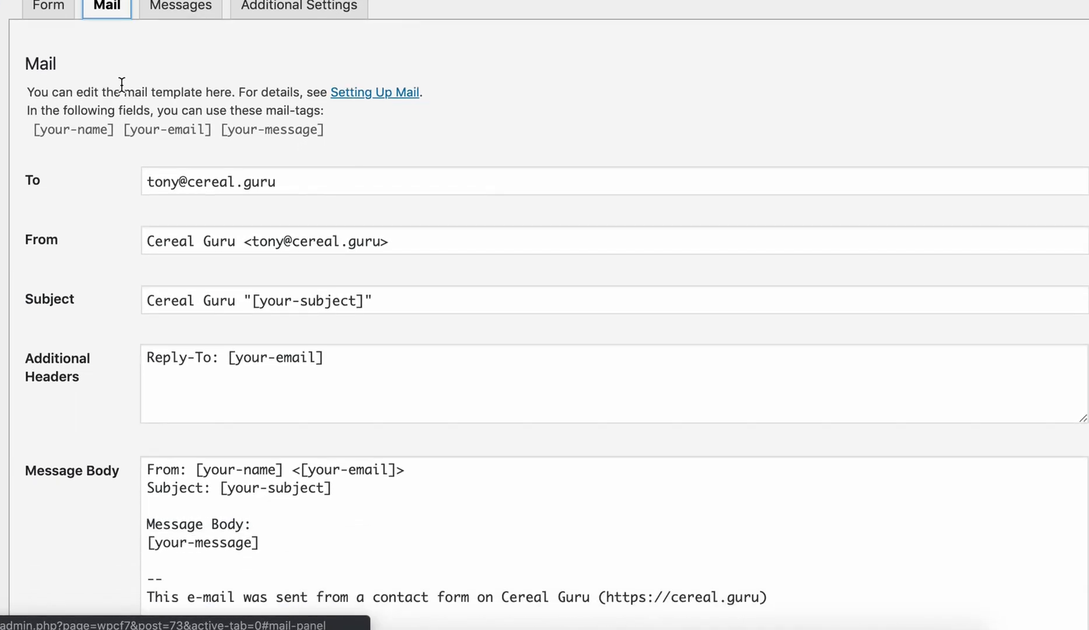
scroll(down, 3)
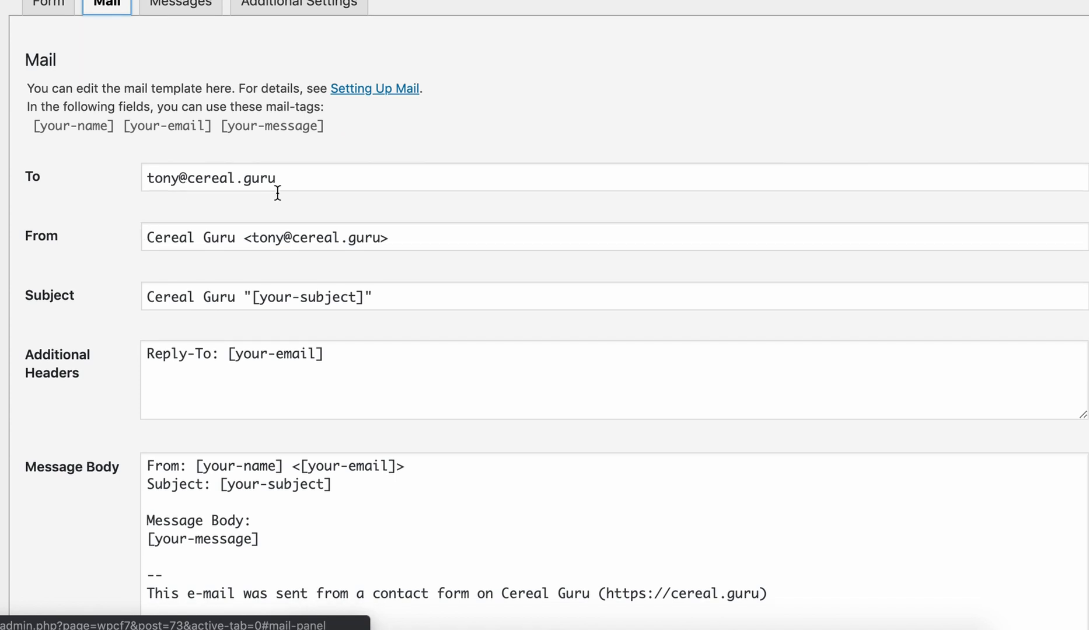
scroll(down, 3)
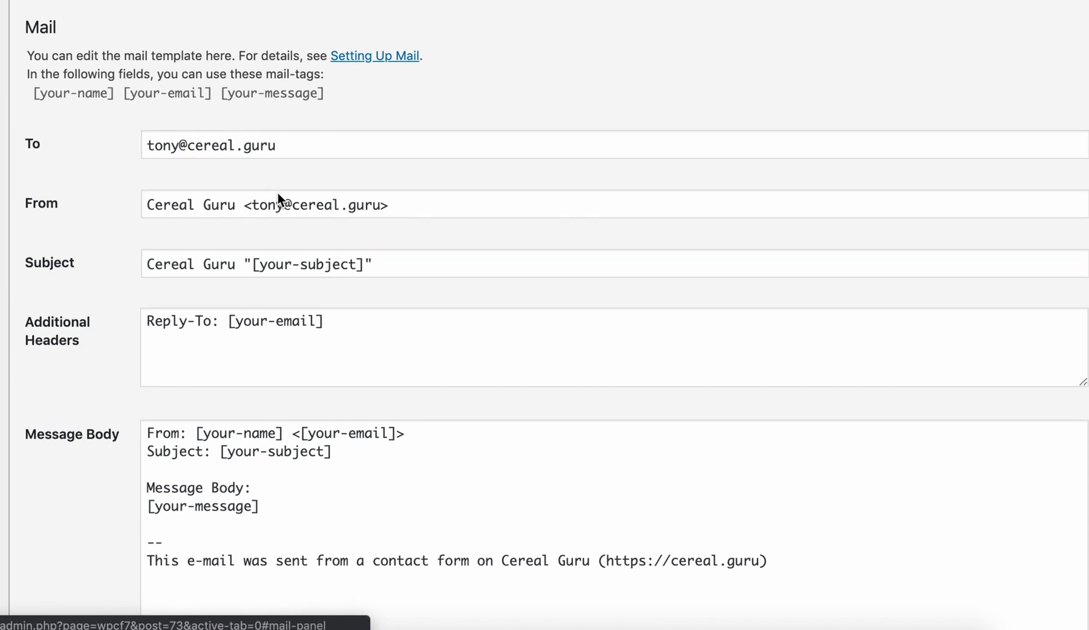
scroll(down, 3)
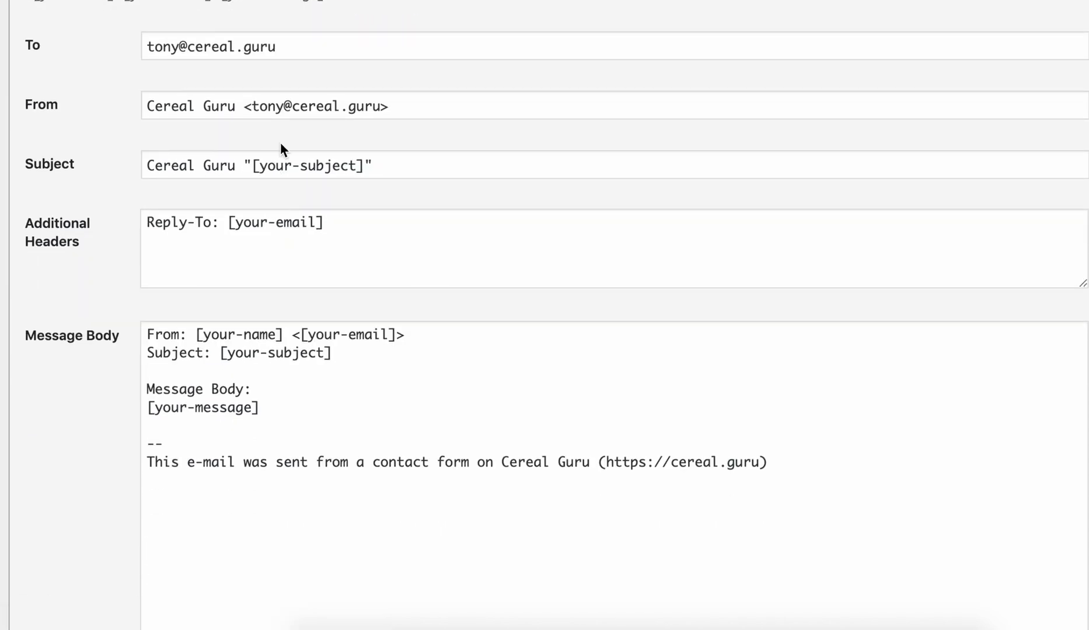
triple_click(257, 166)
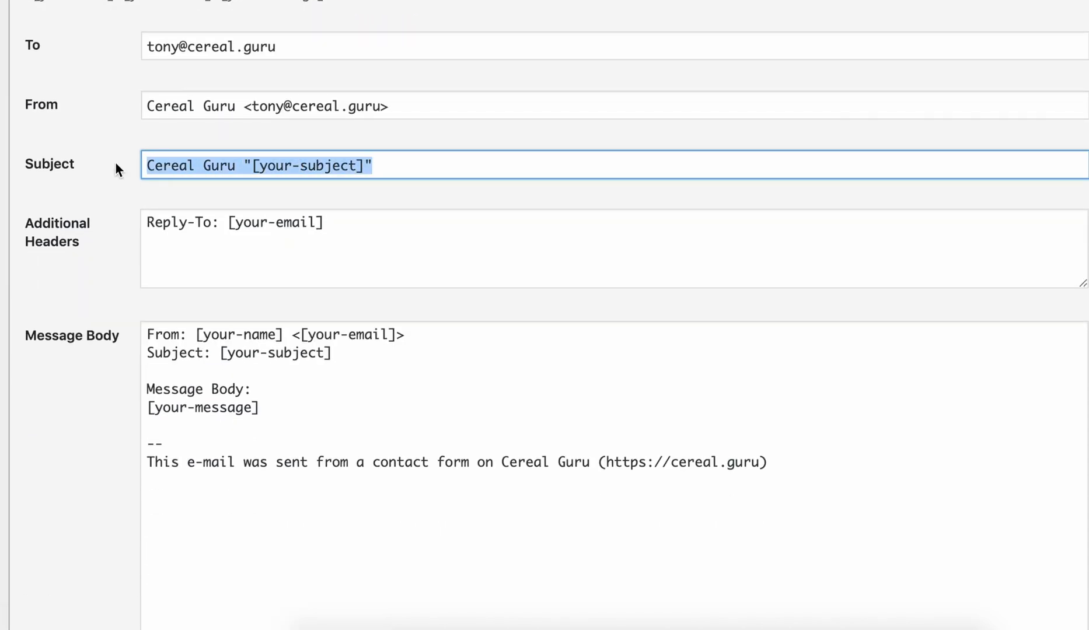
text(New message from [your-name] on [_date])
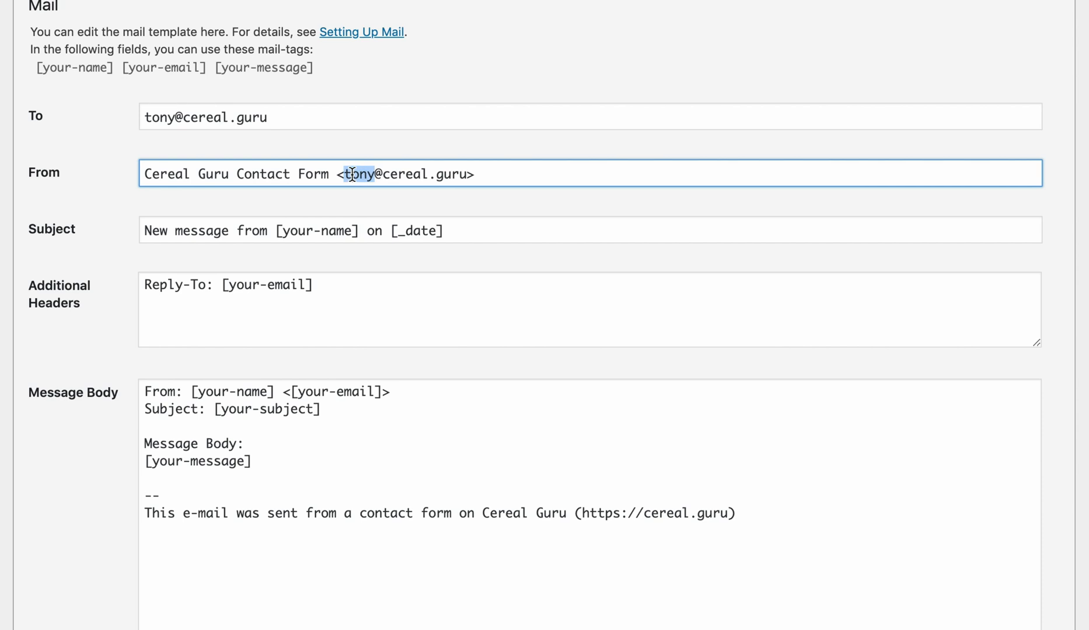
Step: Use a contact address for the sender and save the form's mail settings
text(contact)
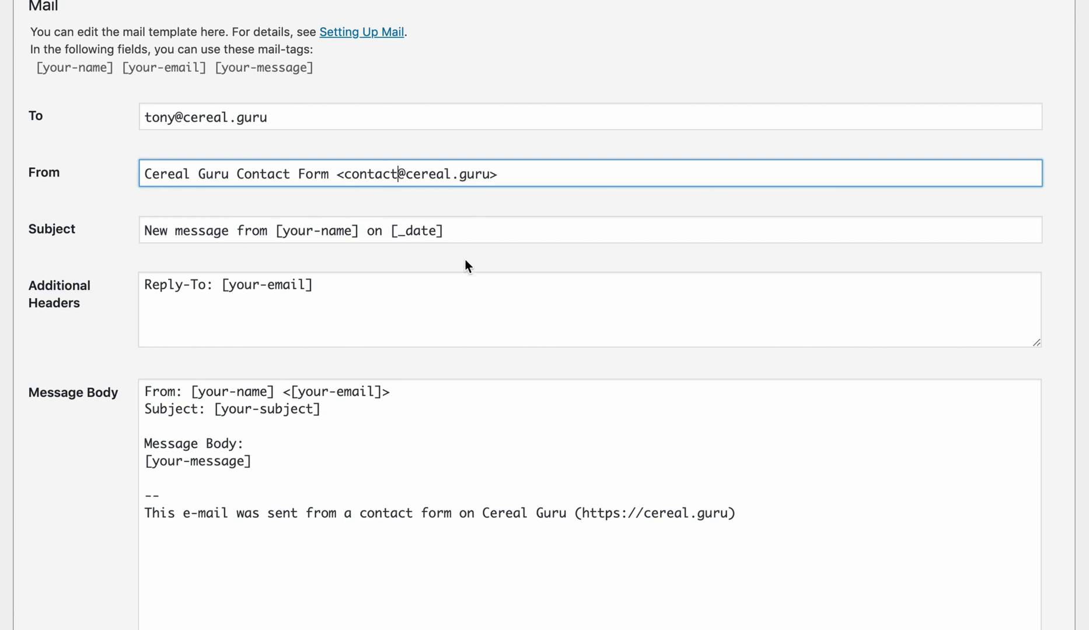
scroll(down, 3)
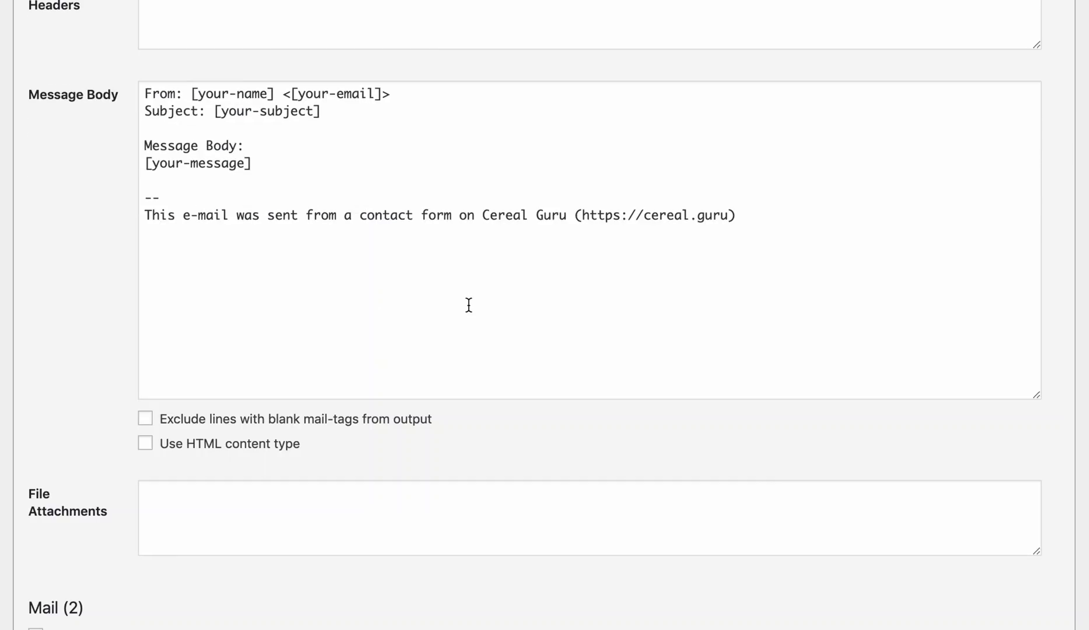
scroll(down, 3)
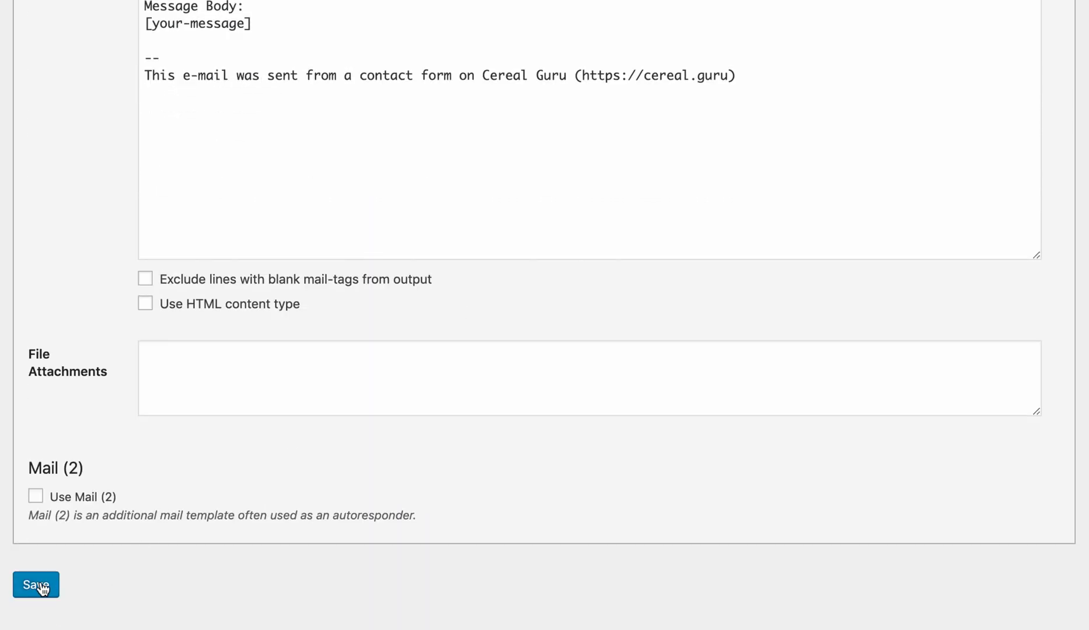
click(37, 584)
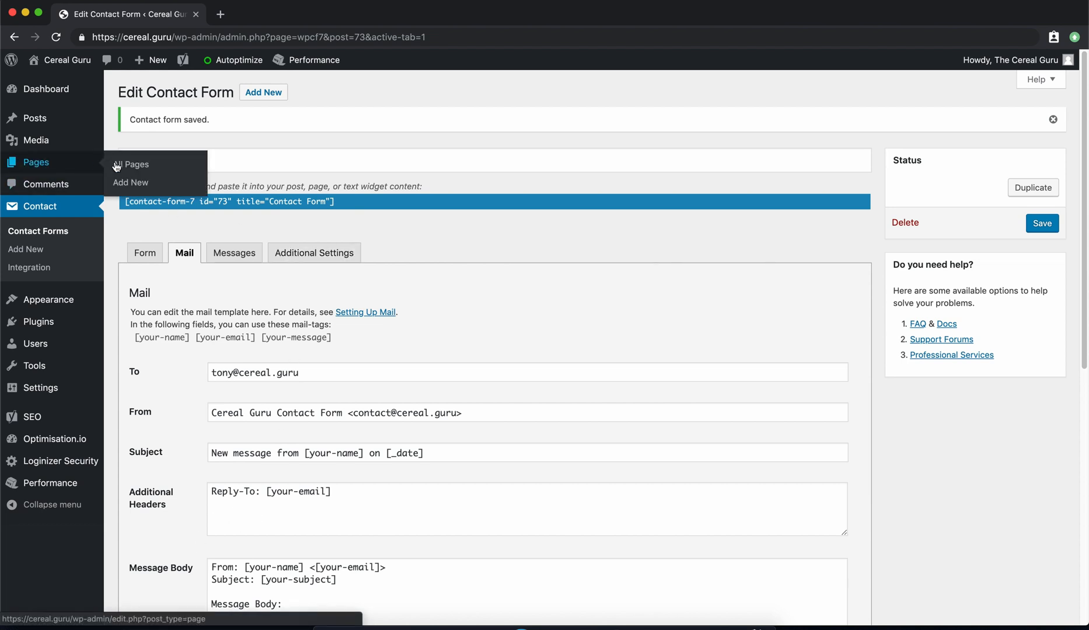
Step: Create a page 'Send The Cereal Guru a Message' with a 'Let's talk!' invitation and the form shortcode, and preview it
click(130, 182)
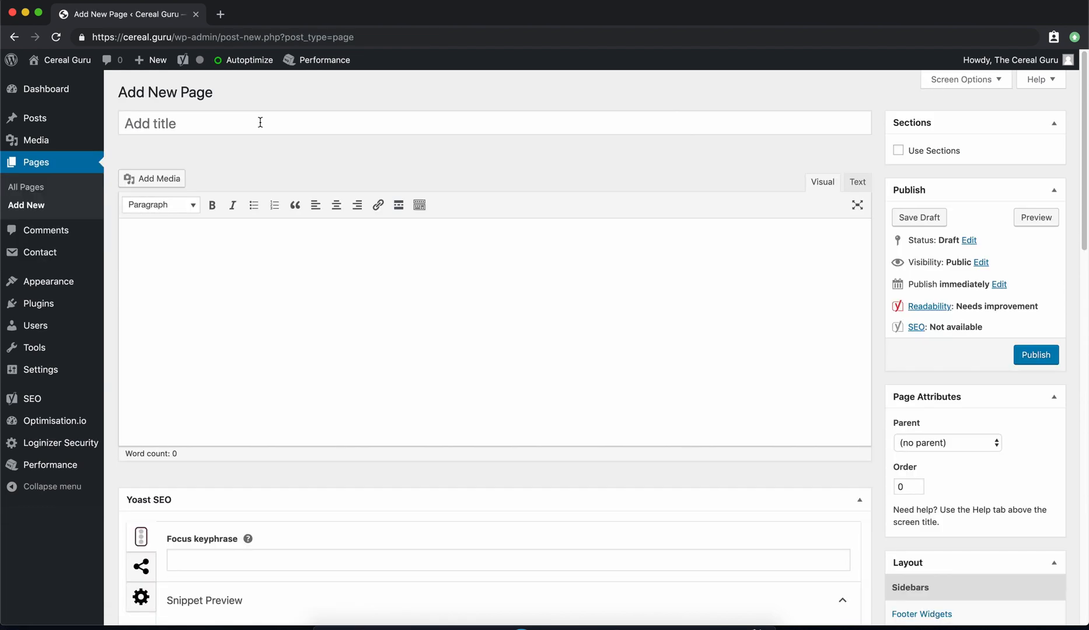
text(Send The Cereal Guru a Message)
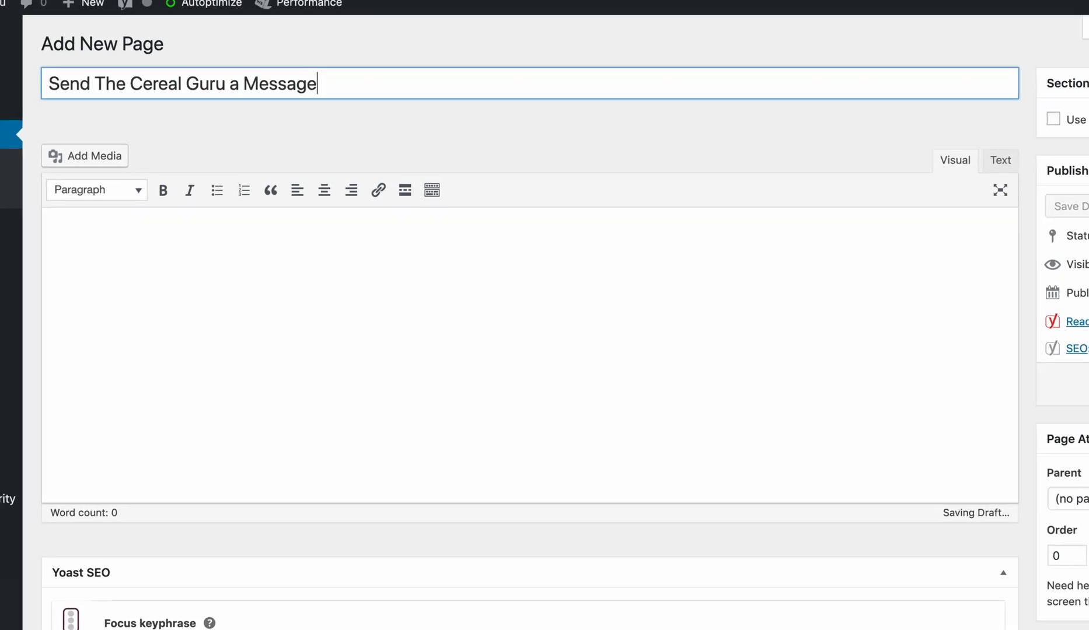
scroll(down, 3)
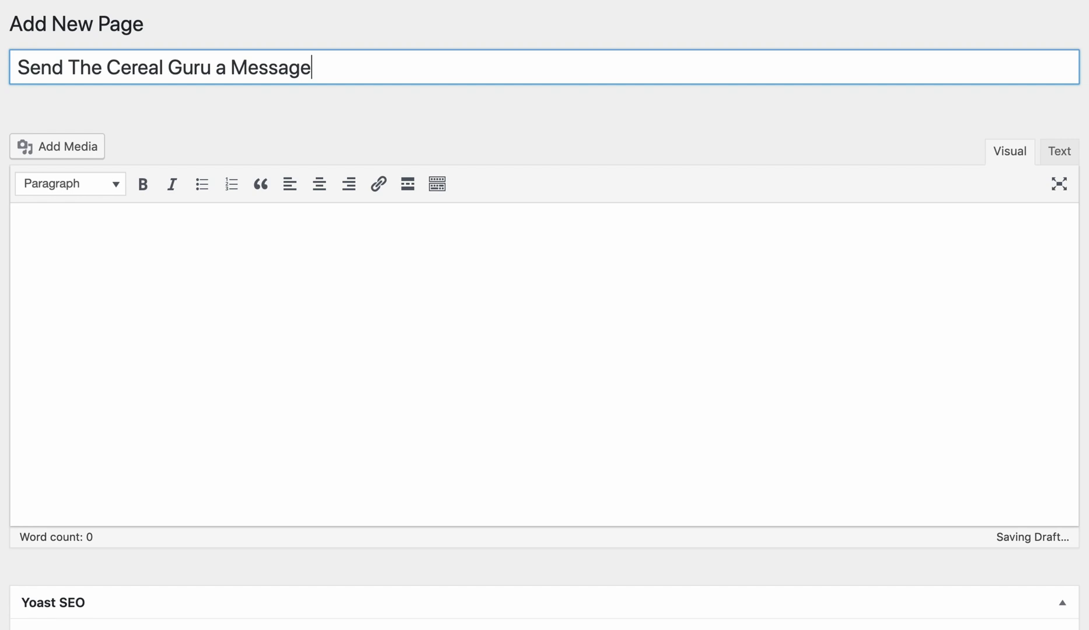
mouse_move(210, 78)
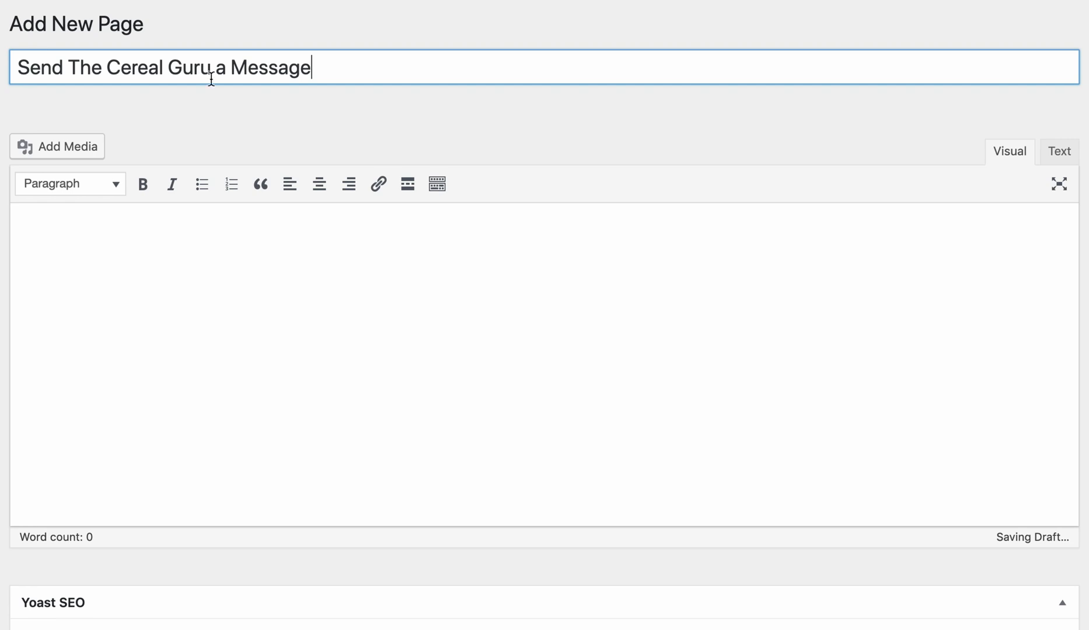
text(Let's talk! Feel free to reach out to me by using the contact form below.)
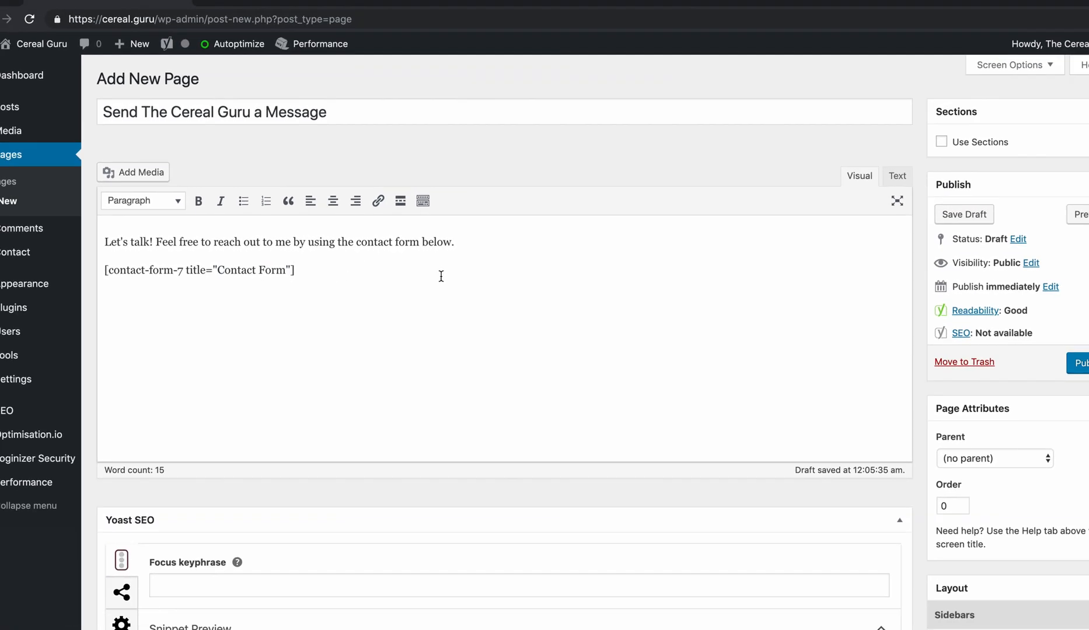
click(1080, 213)
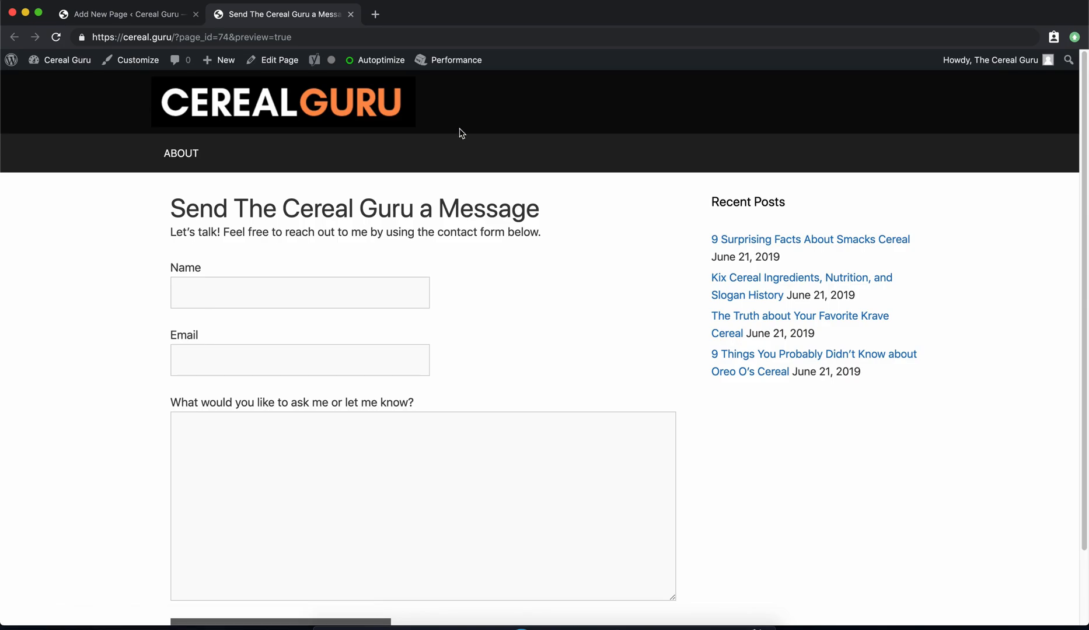
scroll(down, 3)
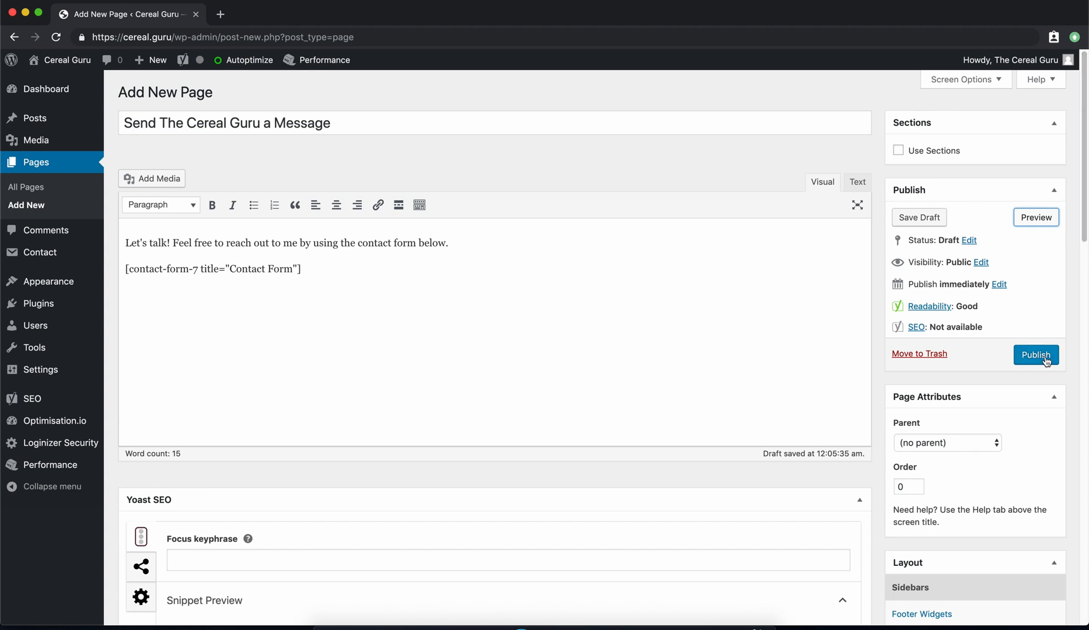
Step: Publish the message page and change its permalink slug to 'contact', then update it
click(1035, 354)
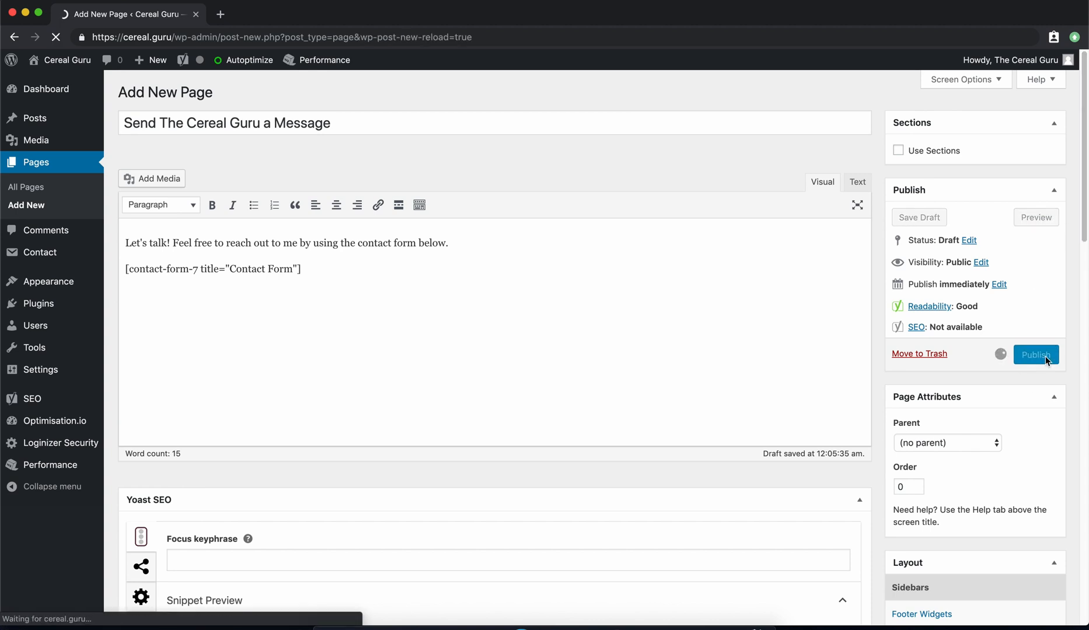
click(1034, 354)
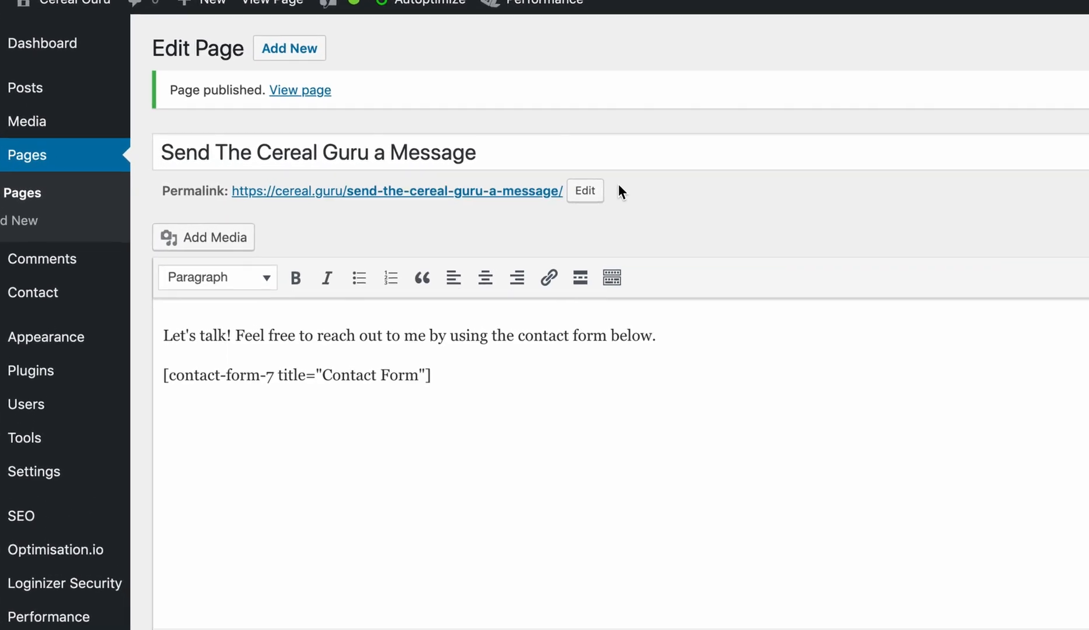
click(583, 191)
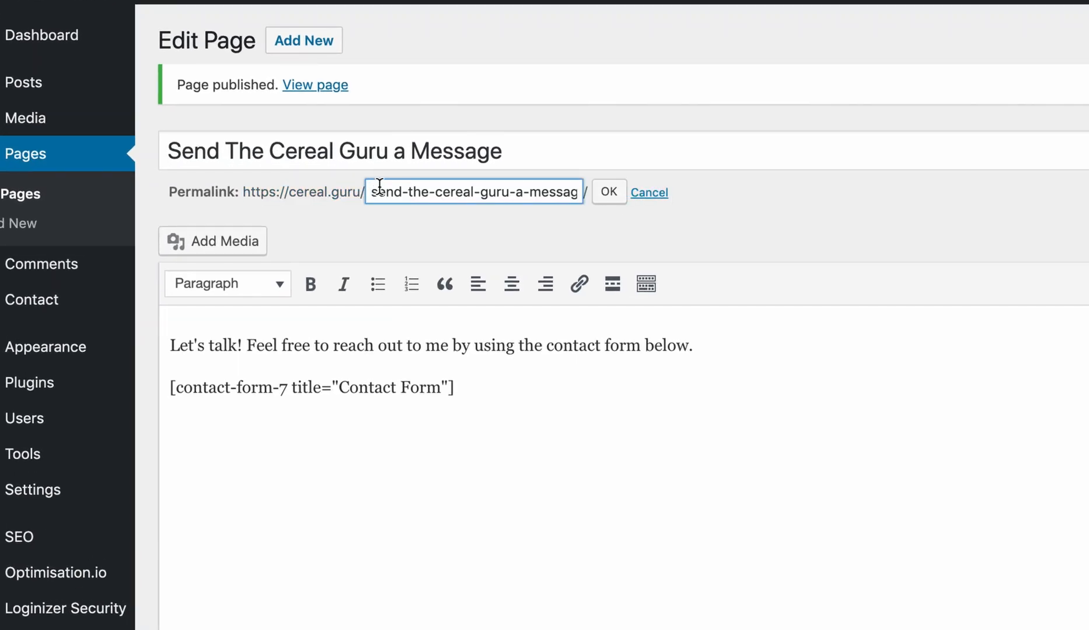
text(contac)
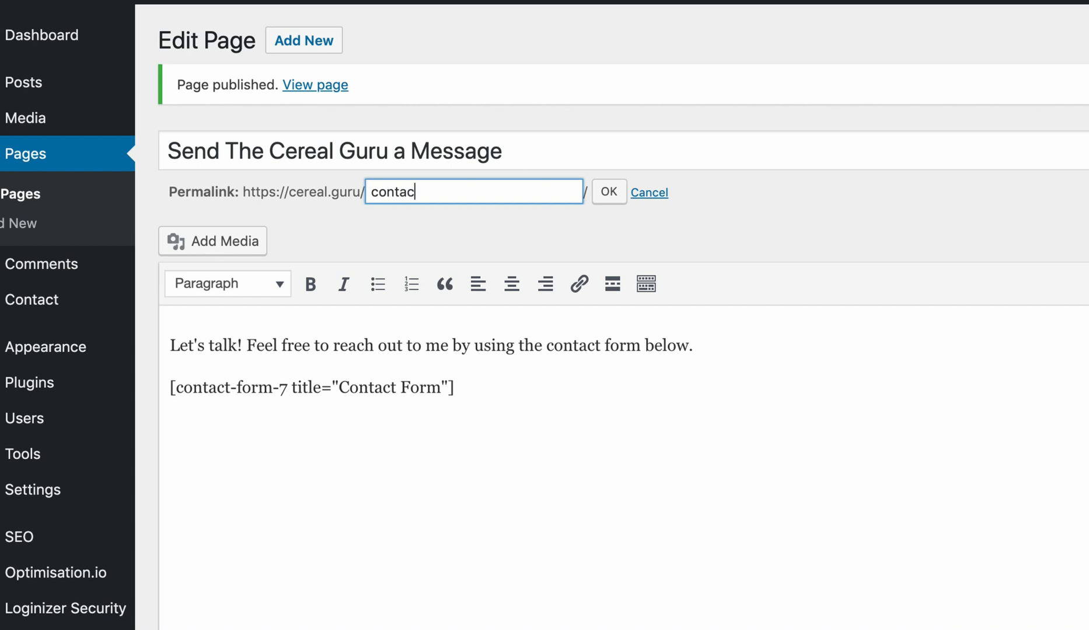
click(608, 191)
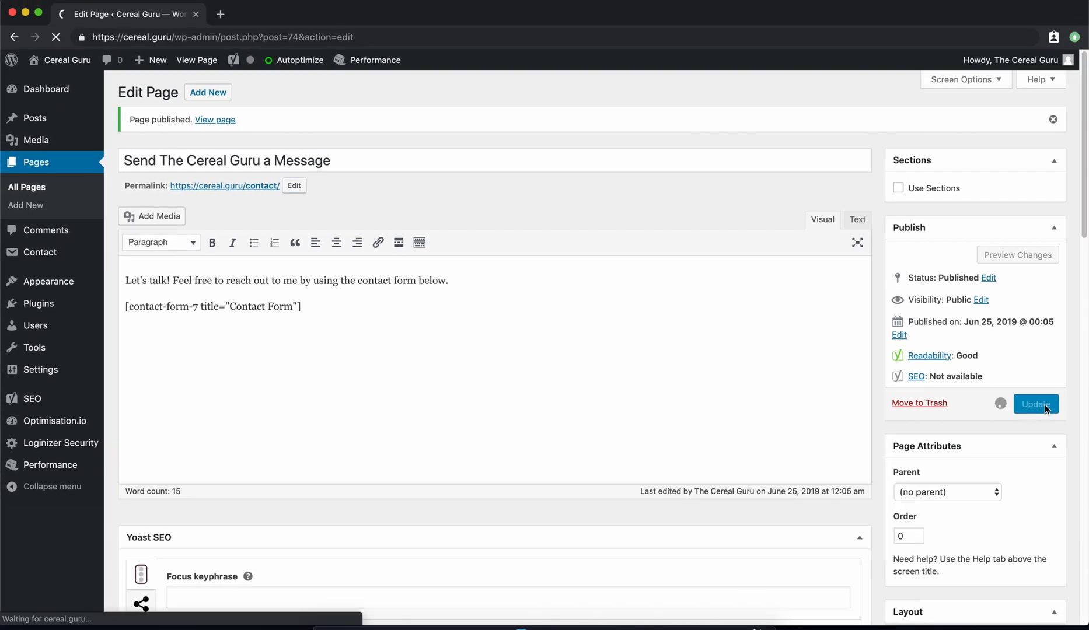
click(1035, 404)
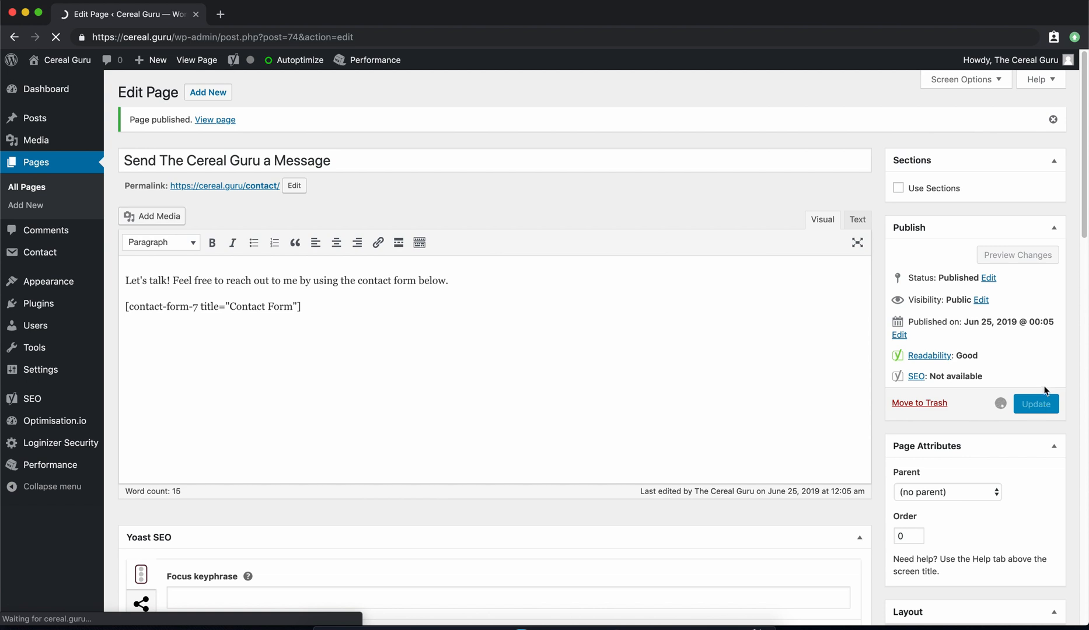
click(1035, 404)
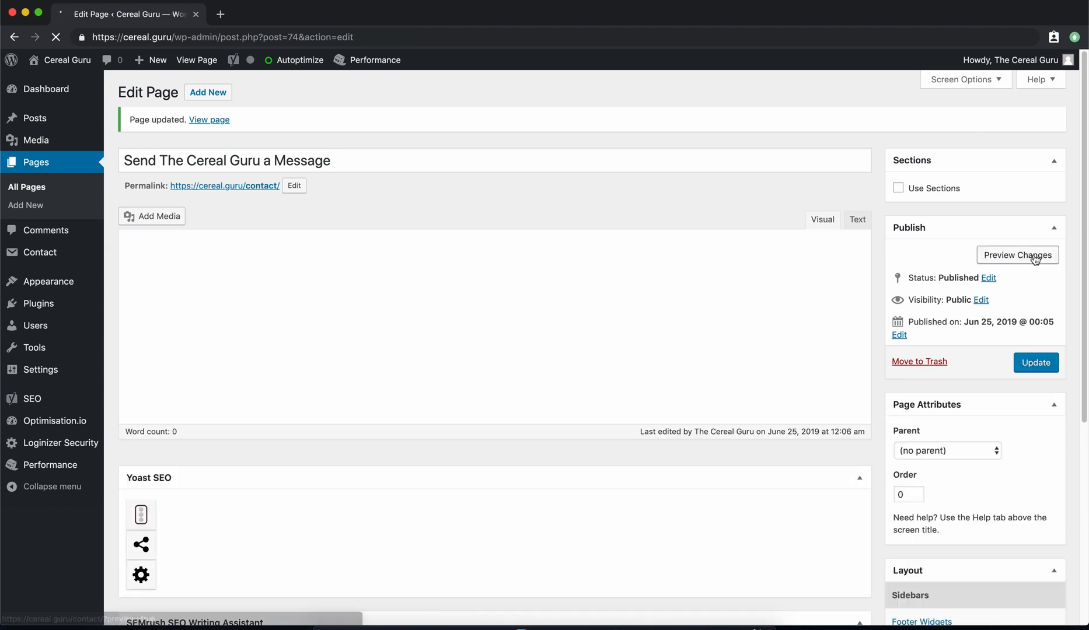
click(1017, 254)
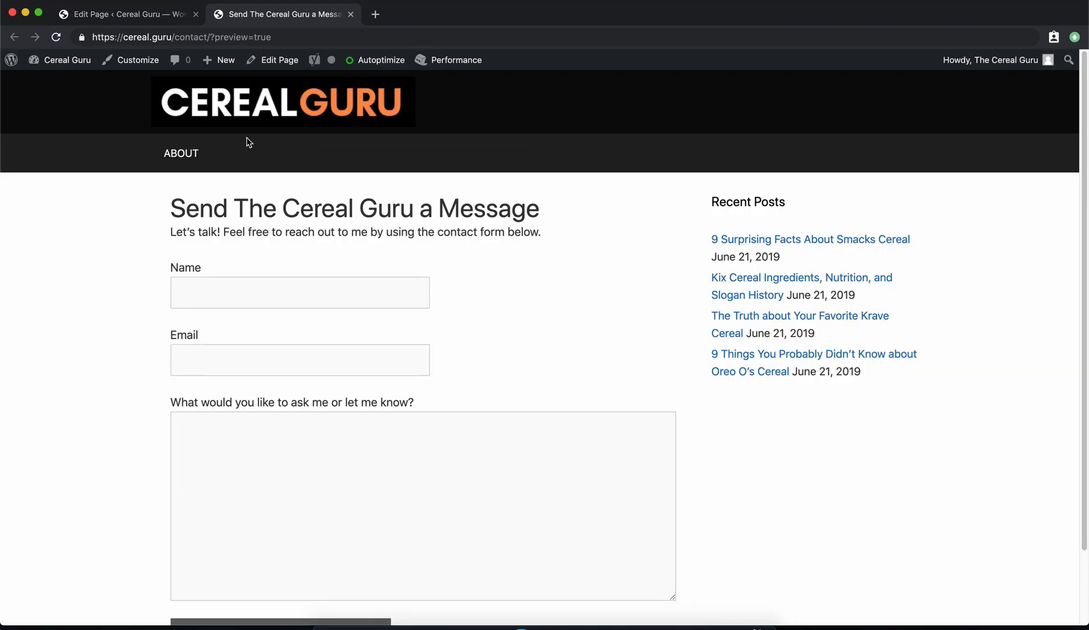
mouse_move(270, 154)
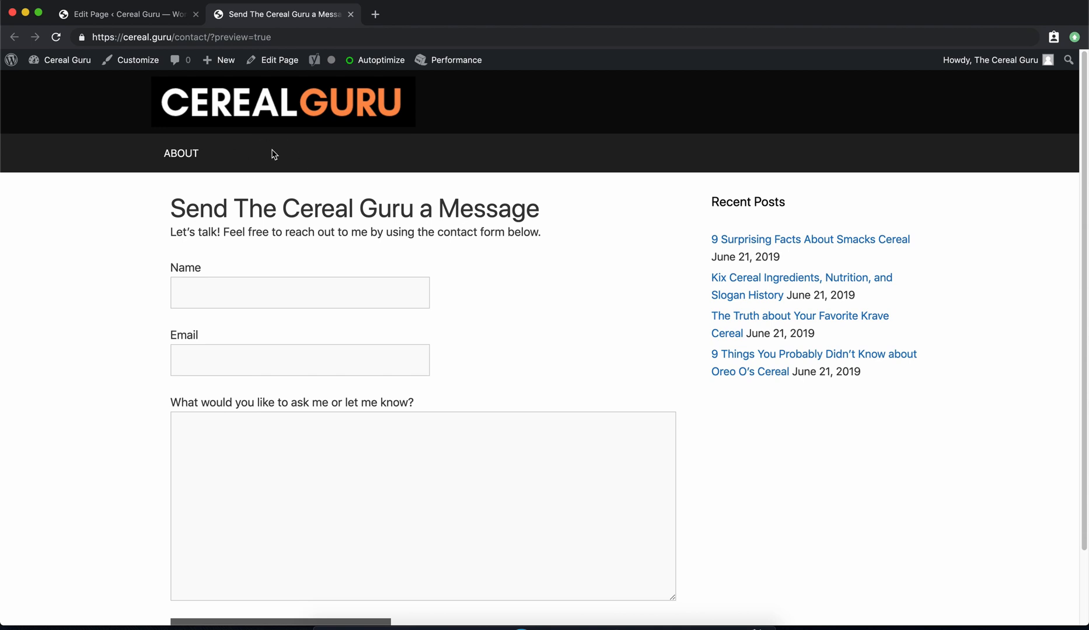
mouse_move(258, 161)
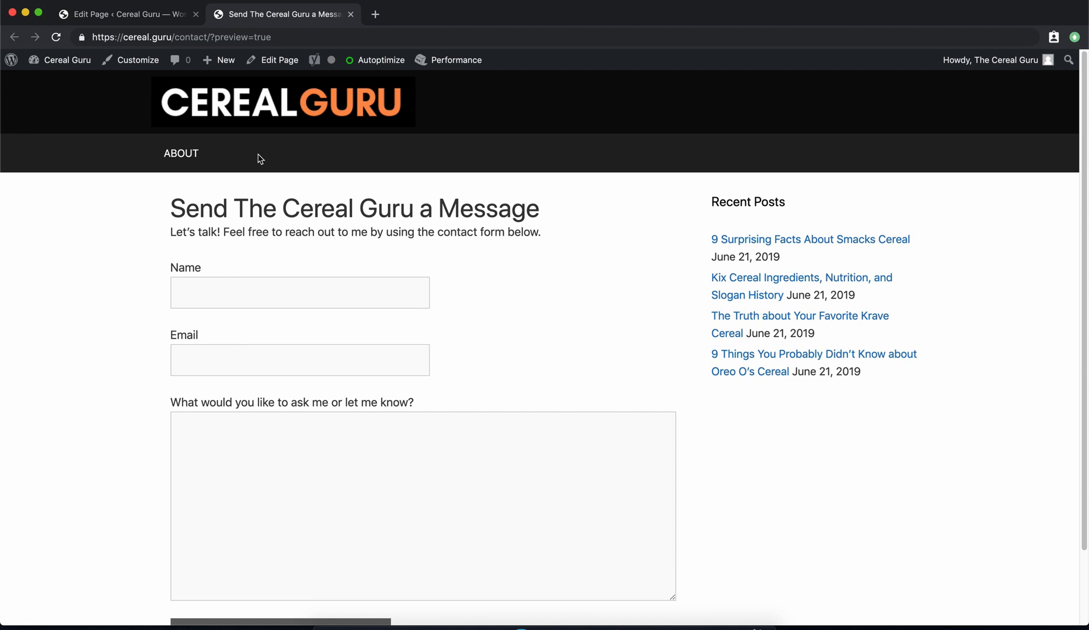
click(125, 14)
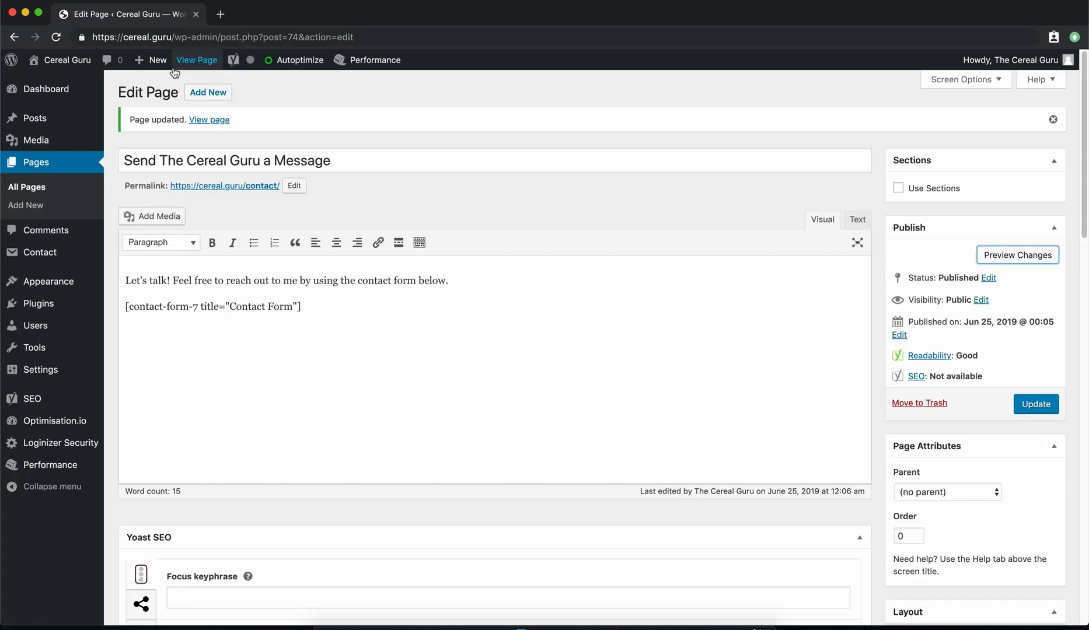
Step: Add the message page to the Navbar menu with the label 'Contact' and save the menu
click(48, 282)
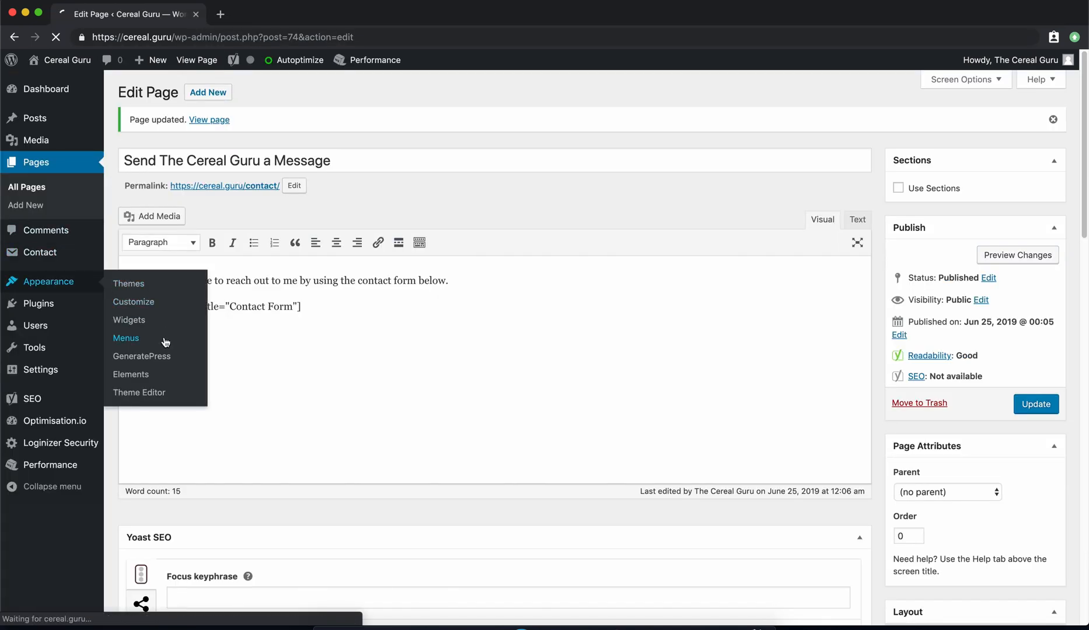
click(126, 338)
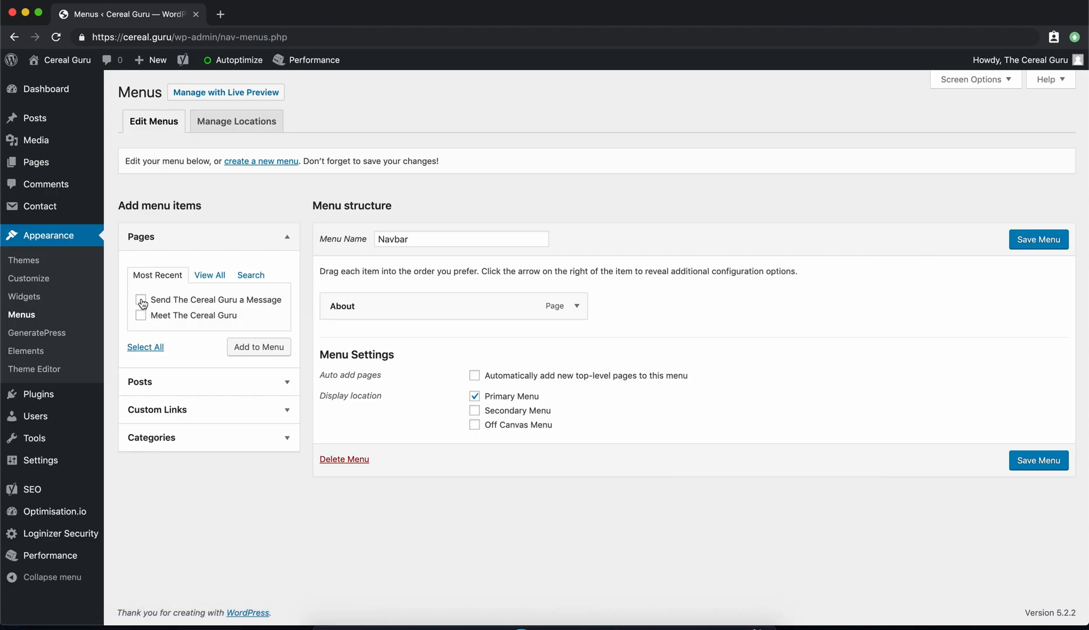
click(140, 300)
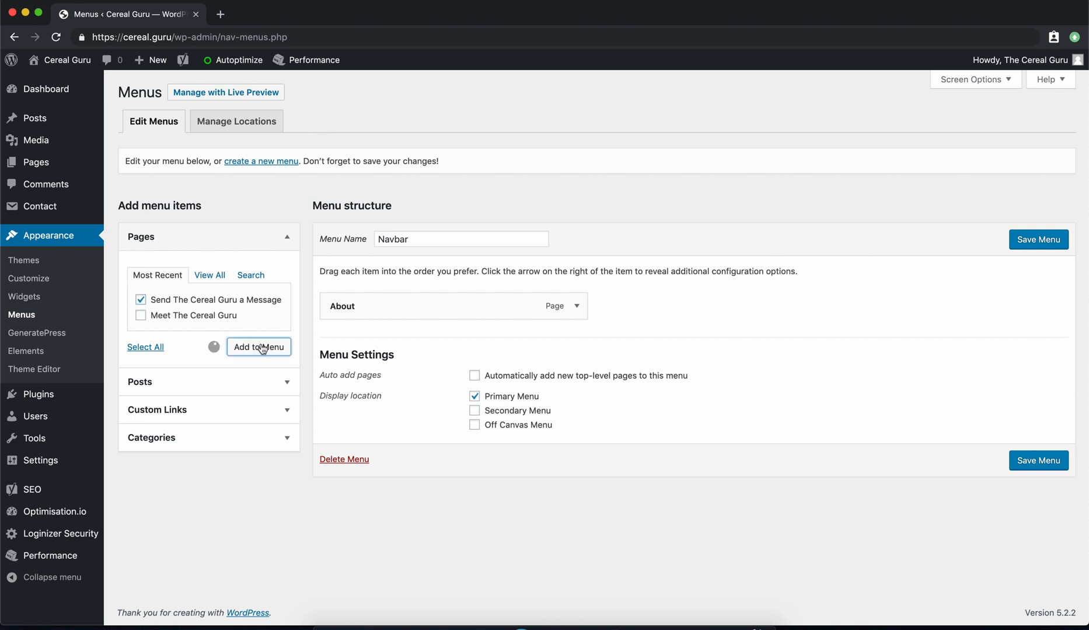
click(258, 347)
text(C)
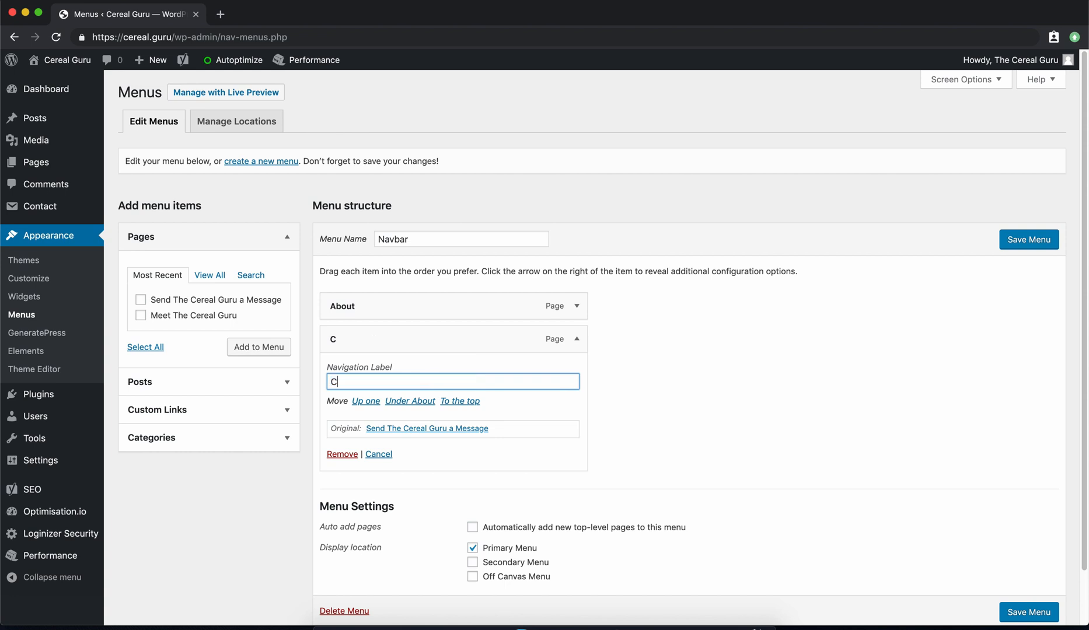
text(ontact)
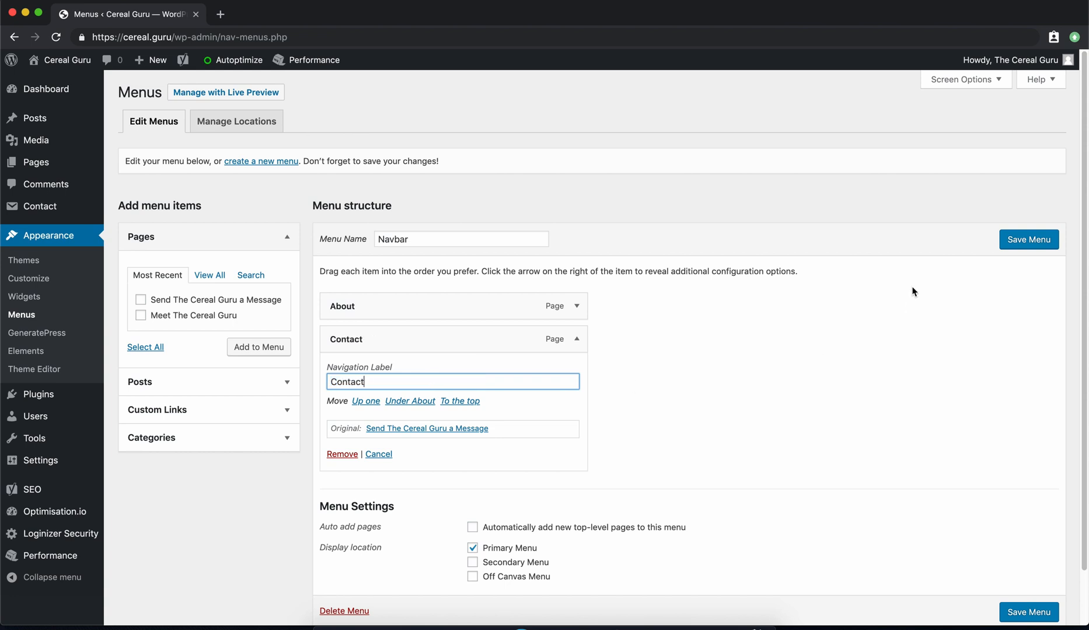
click(1028, 239)
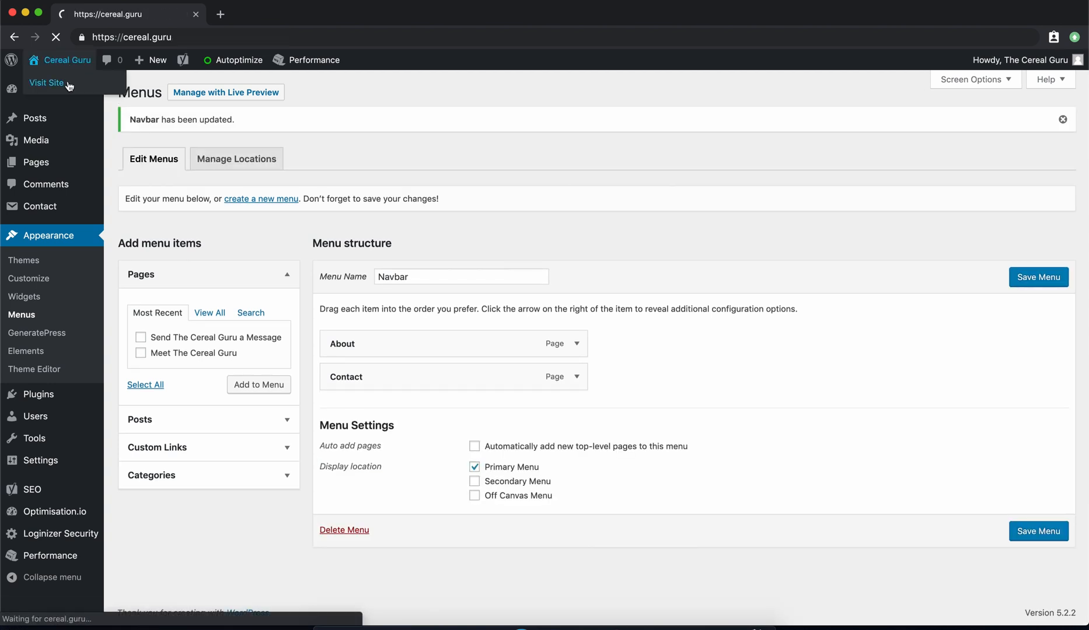
Step: Visit the live Cereal Guru site and open the Contact page from the navbar
click(47, 83)
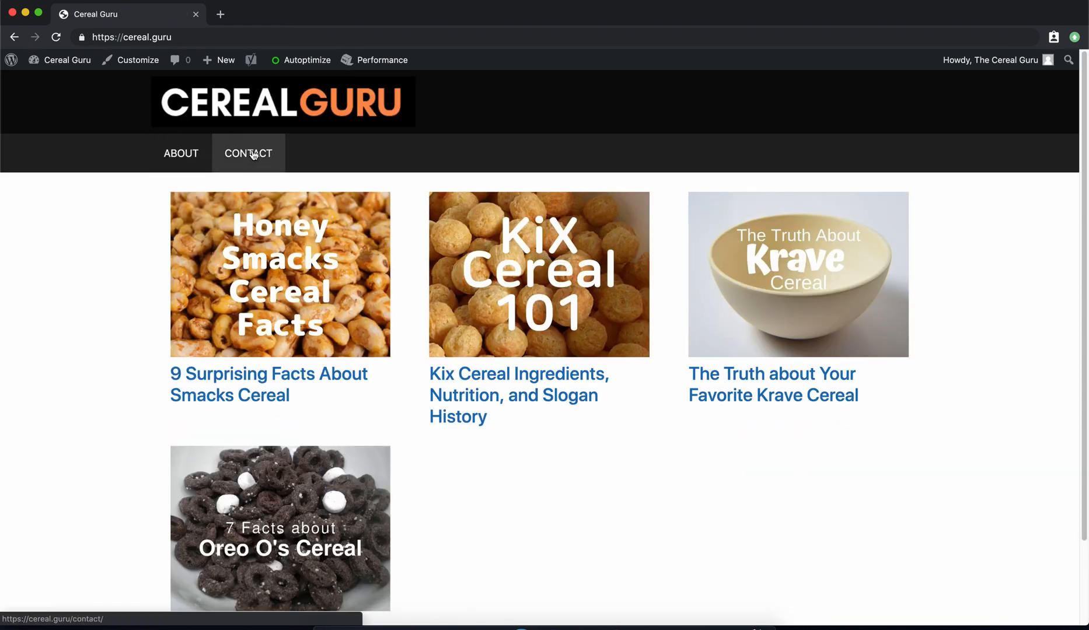
click(247, 152)
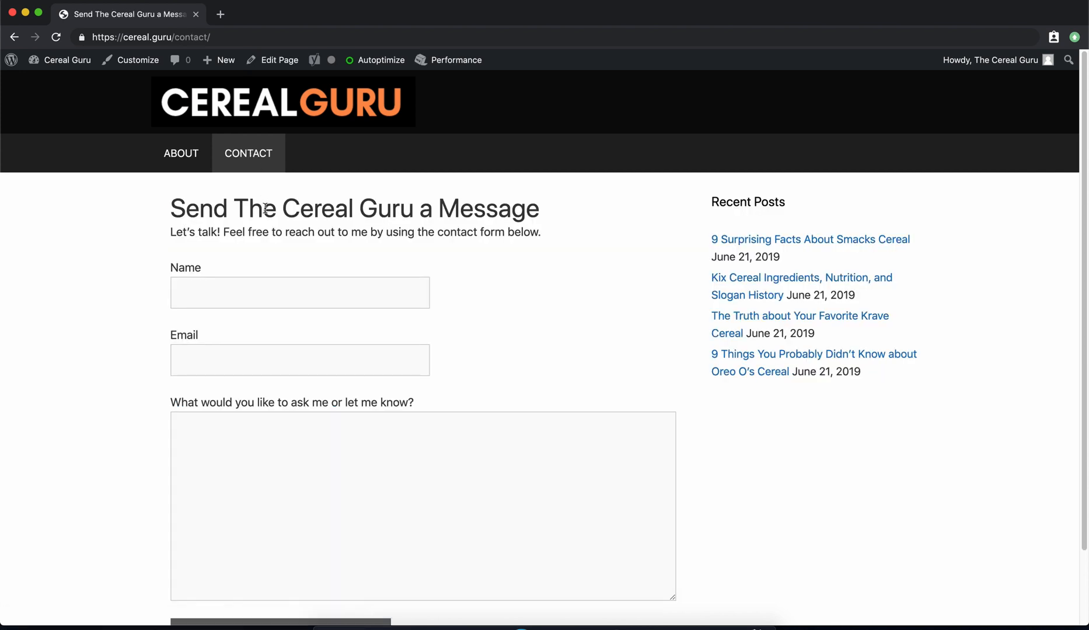